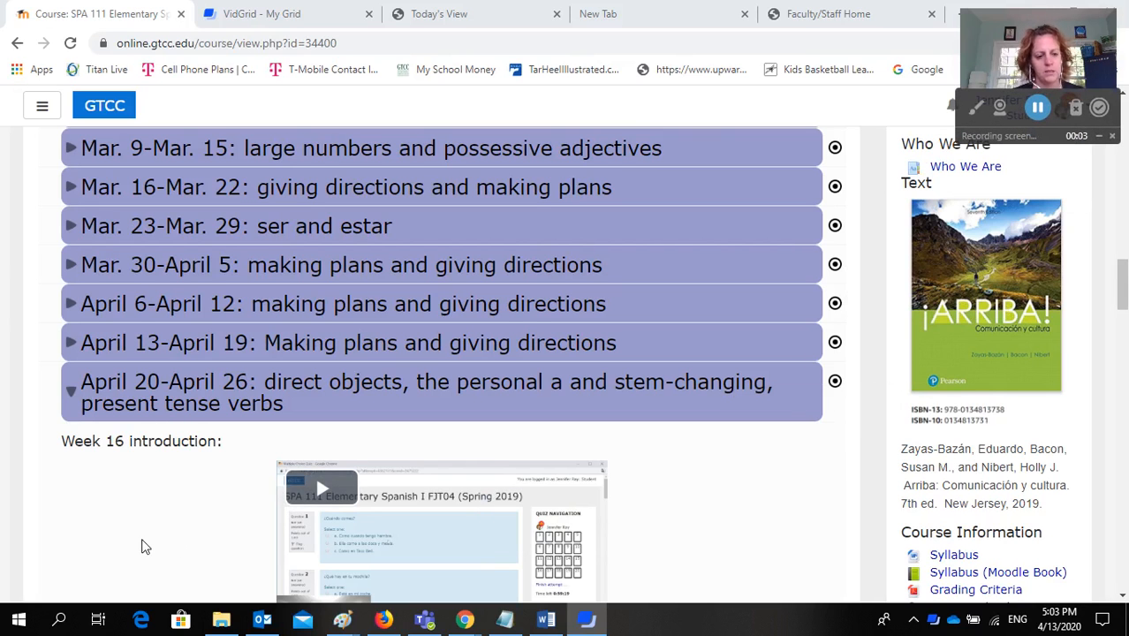
mouse_move(175, 463)
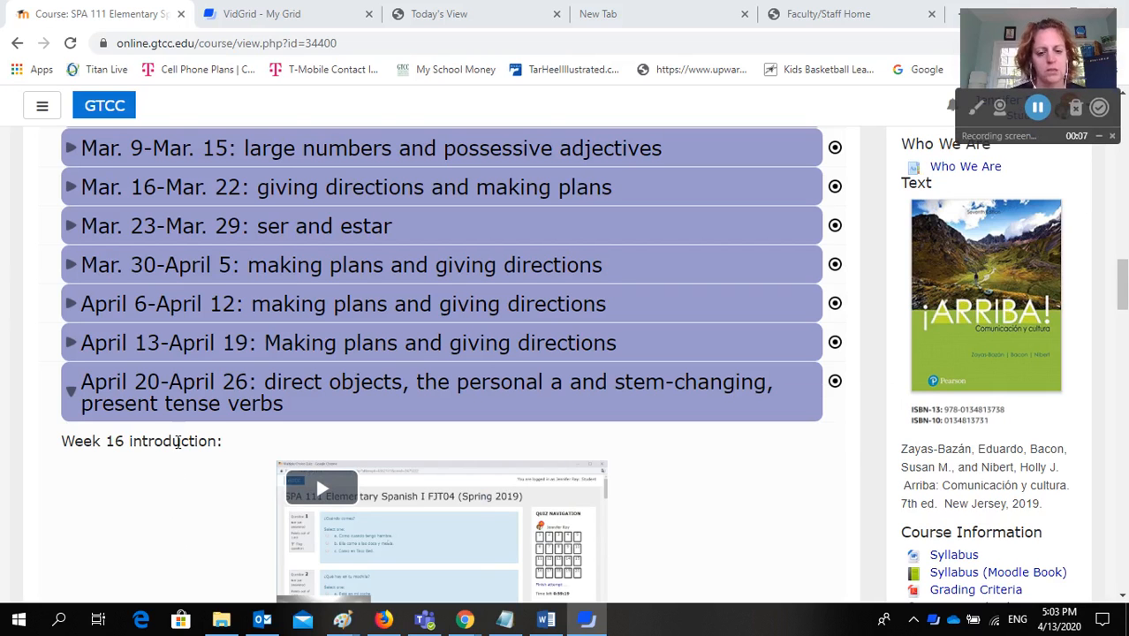
mouse_move(155, 429)
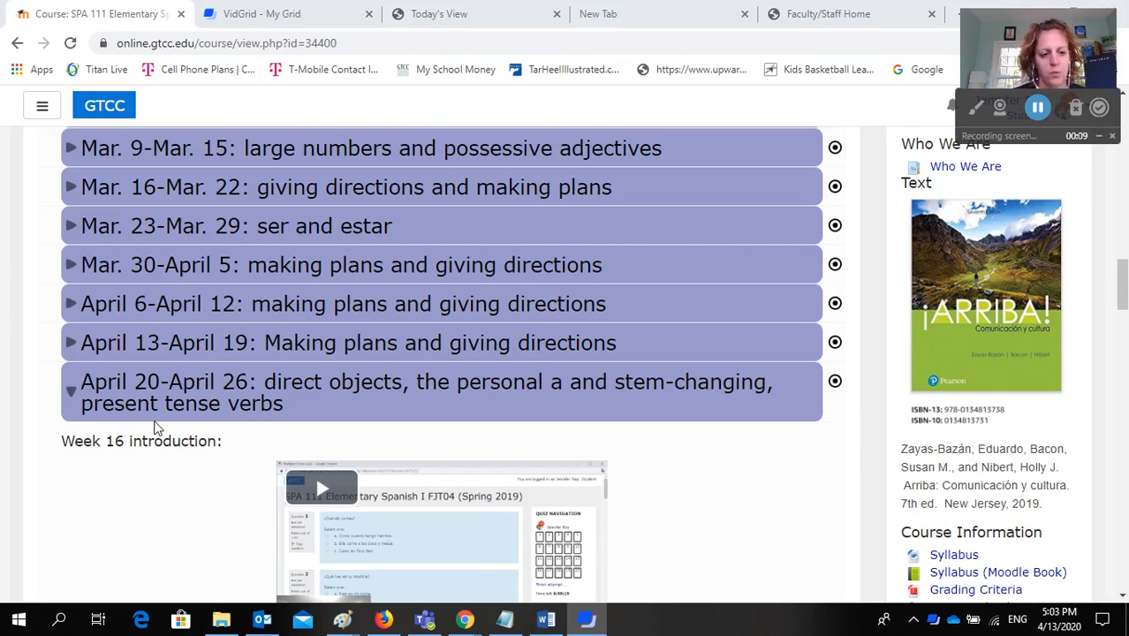
Step: Scroll through the embedded instructor videos on direct object pronouns and stem-changers, then return to the top
scroll("up", 3)
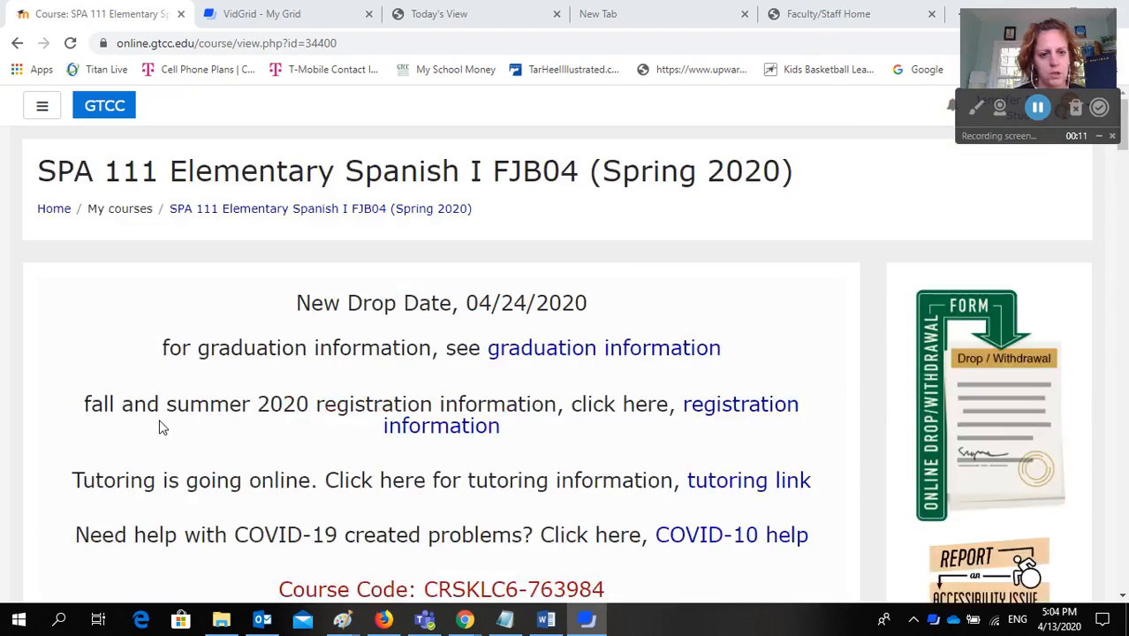
scroll("down", 3)
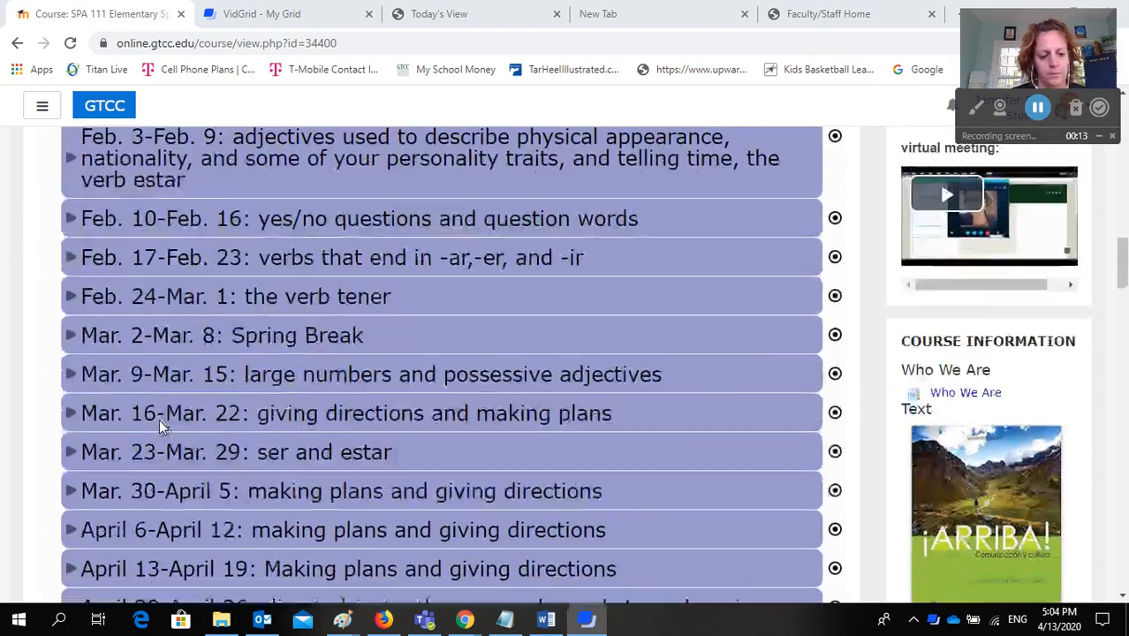
scroll("down", 3)
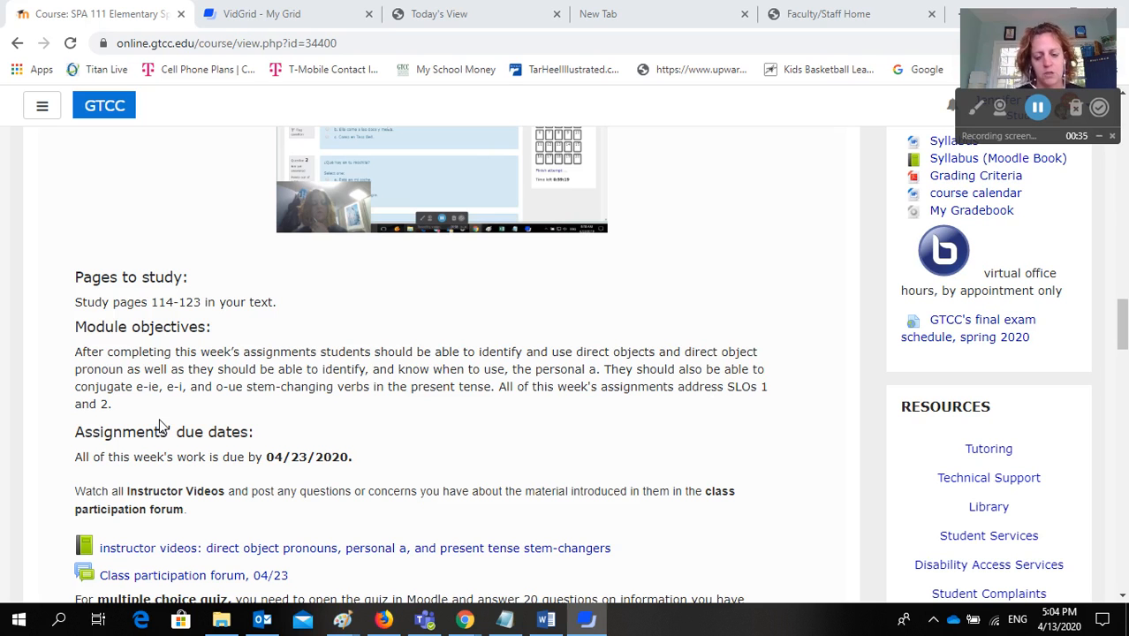
scroll("down", 3)
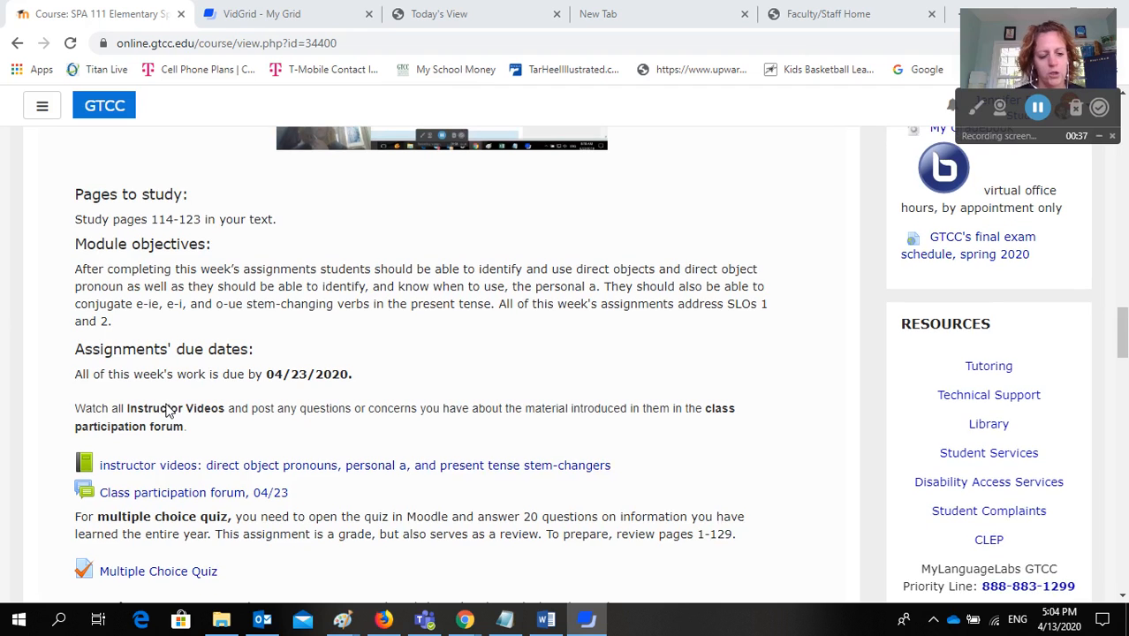
scroll("down", 3)
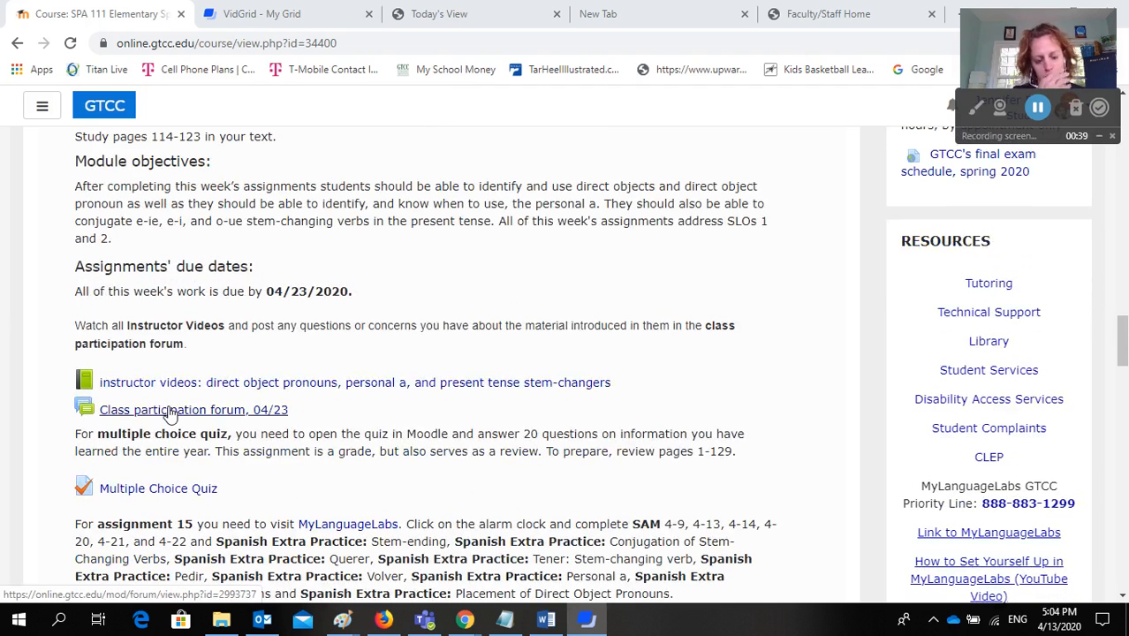
mouse_move(232, 378)
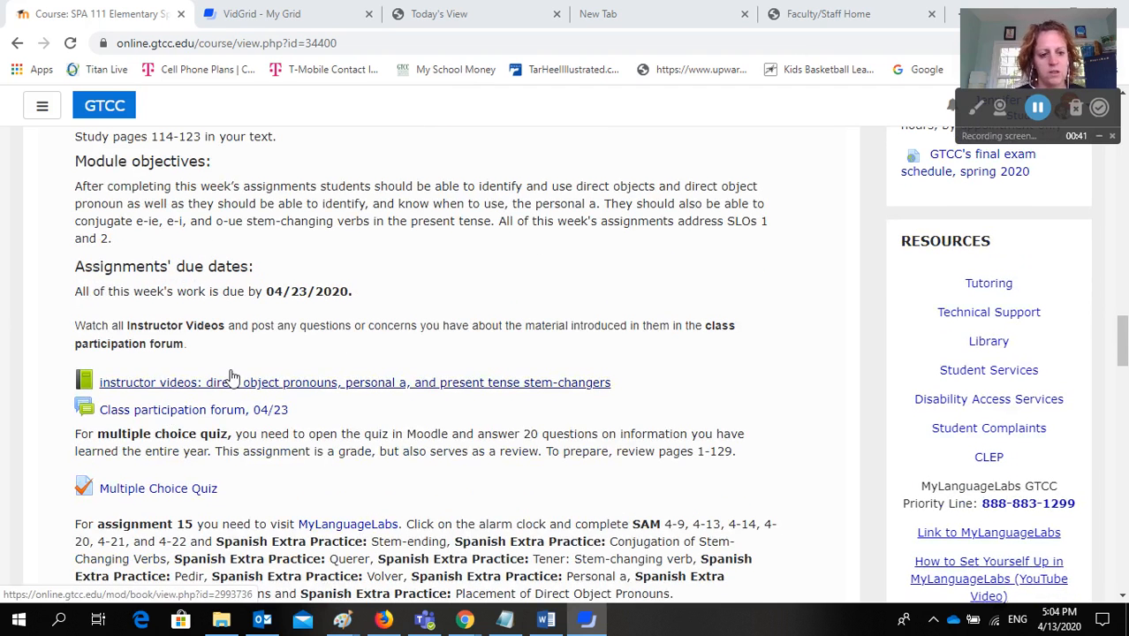
mouse_move(279, 390)
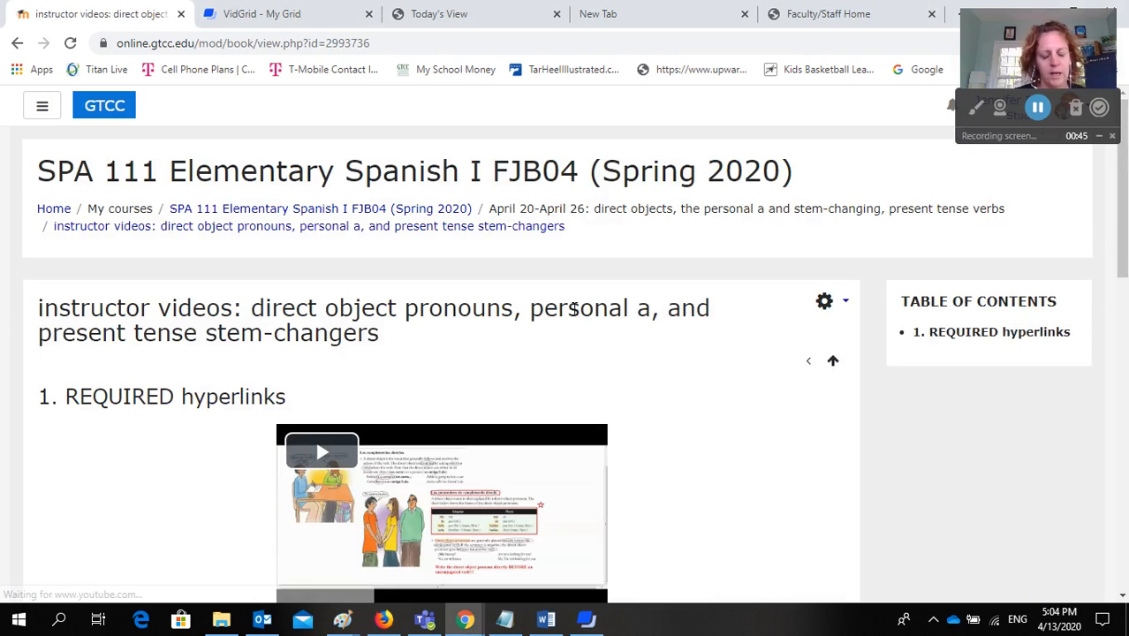
scroll("down", 3)
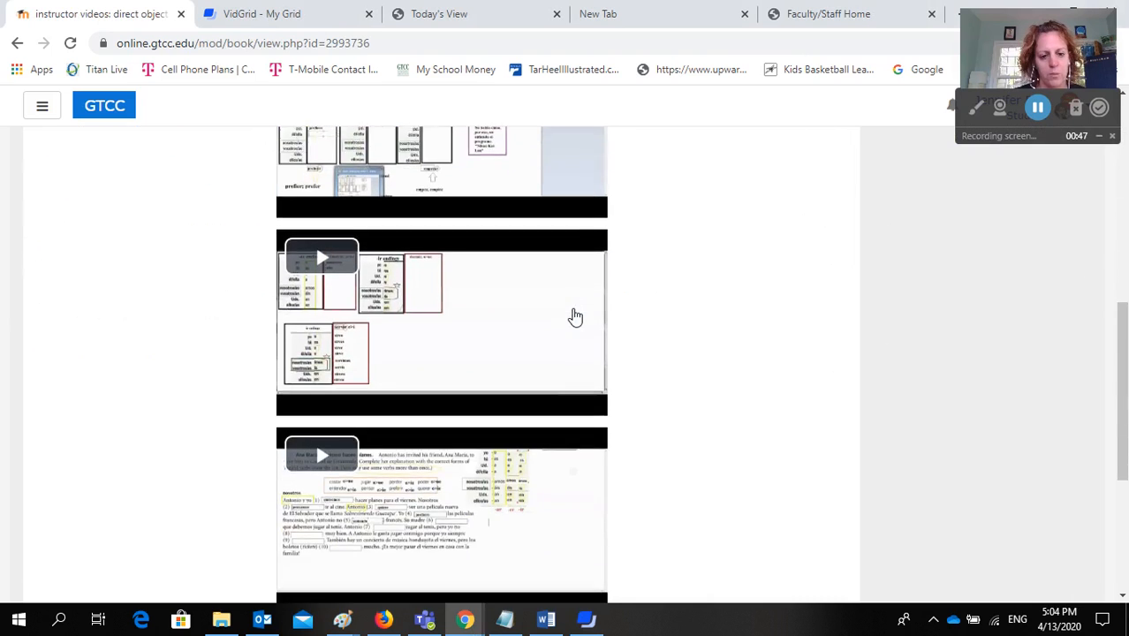
scroll("up", 3)
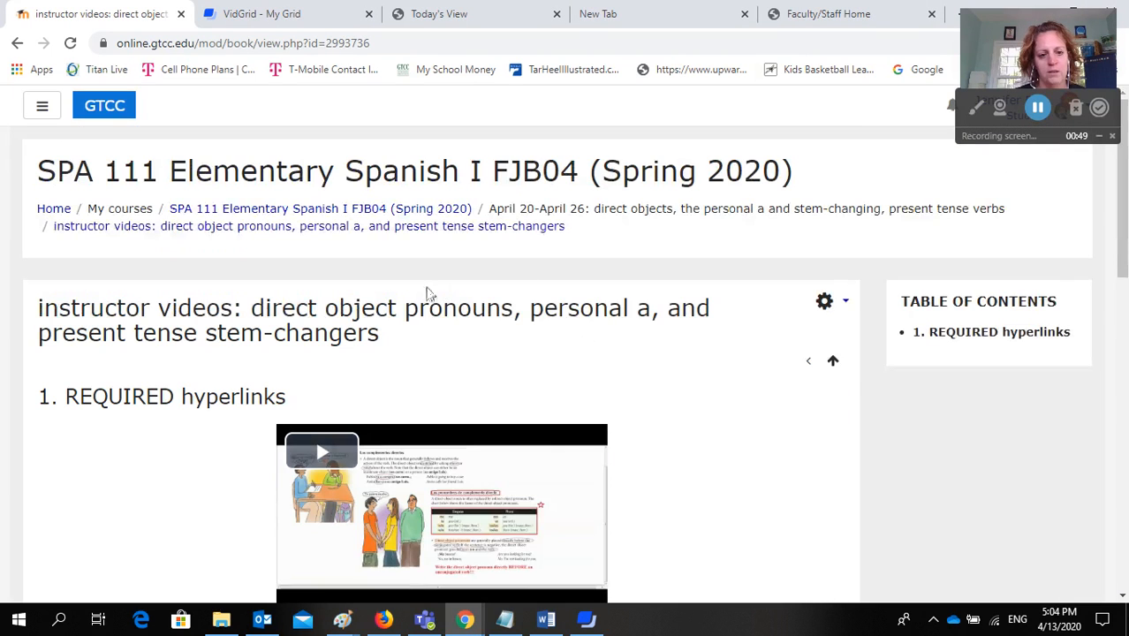
mouse_move(291, 321)
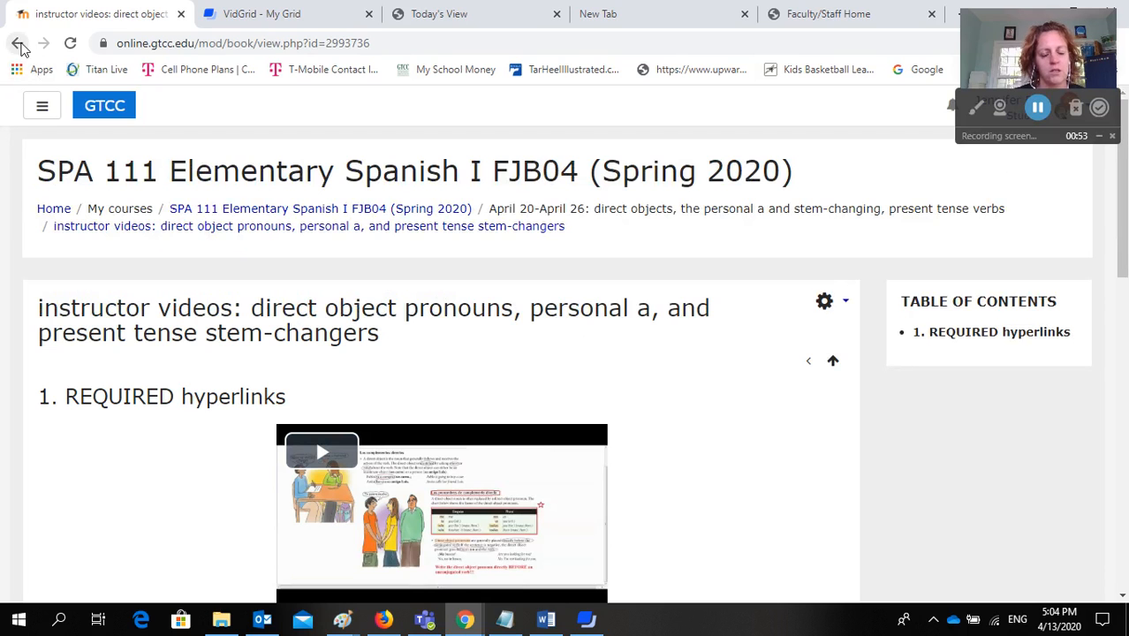
Step: Return to the course page and open the 04/23 Class participation forum's discussion thread
left_click(17, 42)
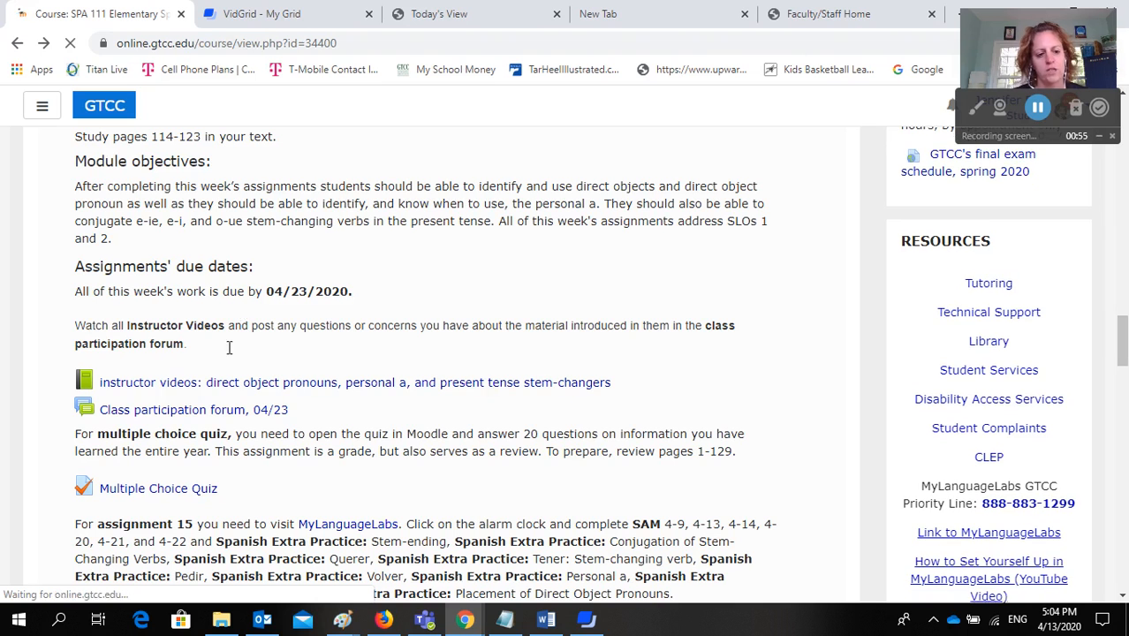
left_click(182, 410)
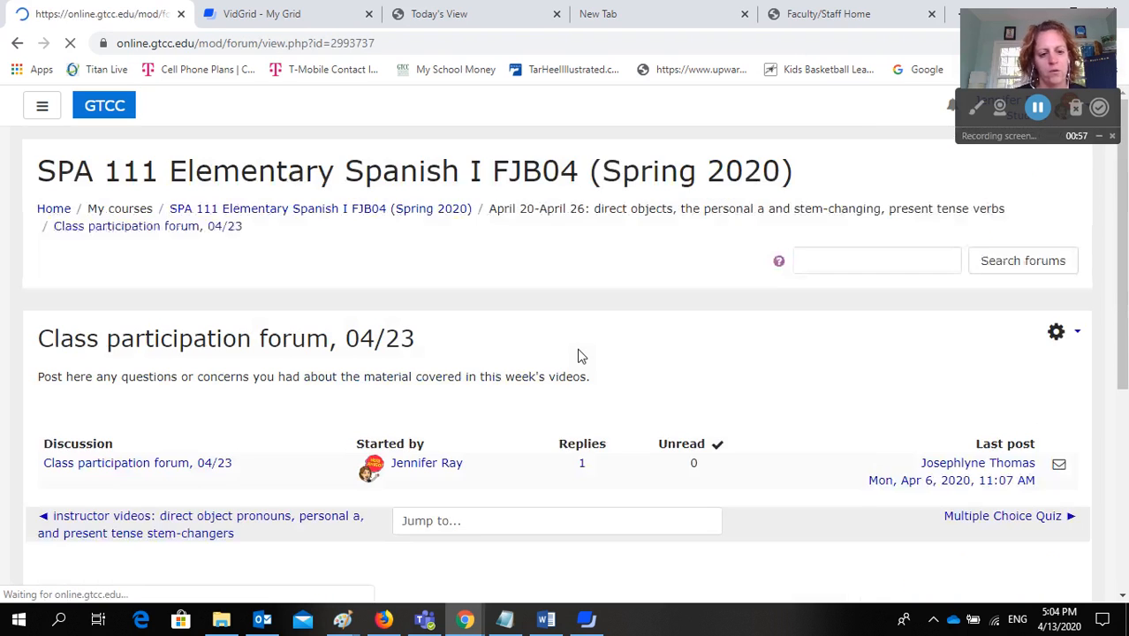
left_click(138, 463)
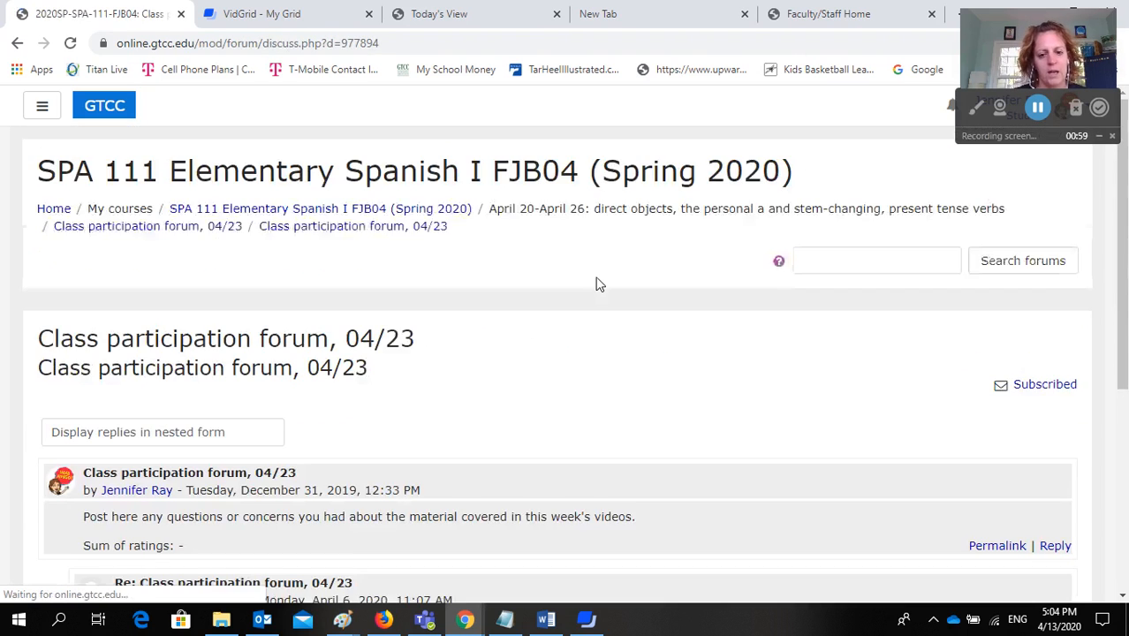
Step: Review the 'no questions' reply and go back twice to the Week 16 course page
scroll("down", 3)
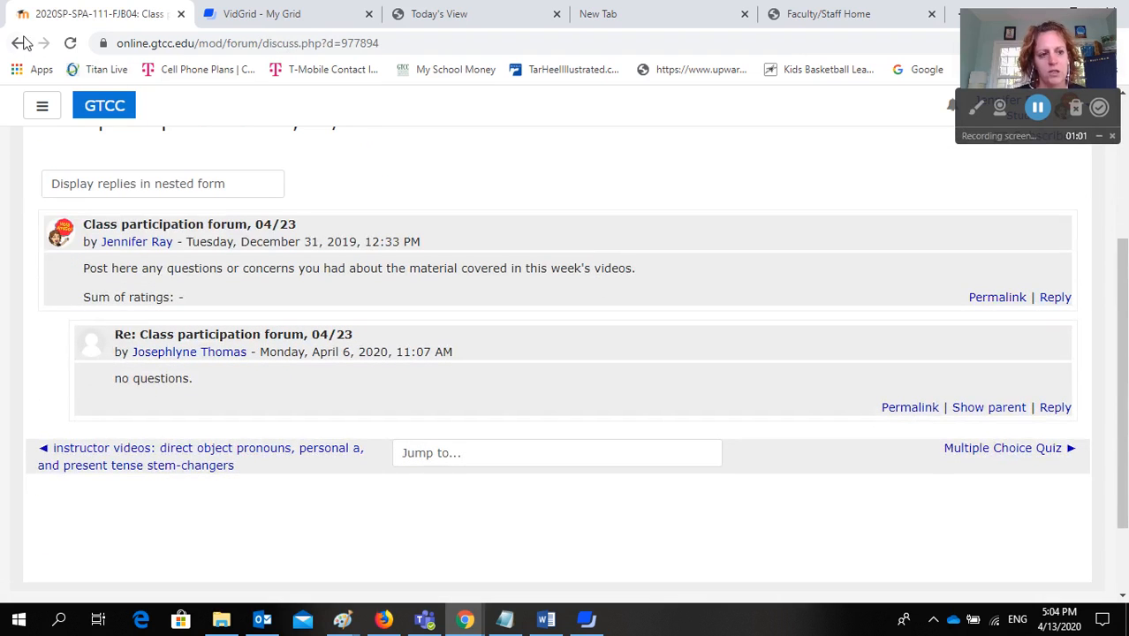
left_click(20, 43)
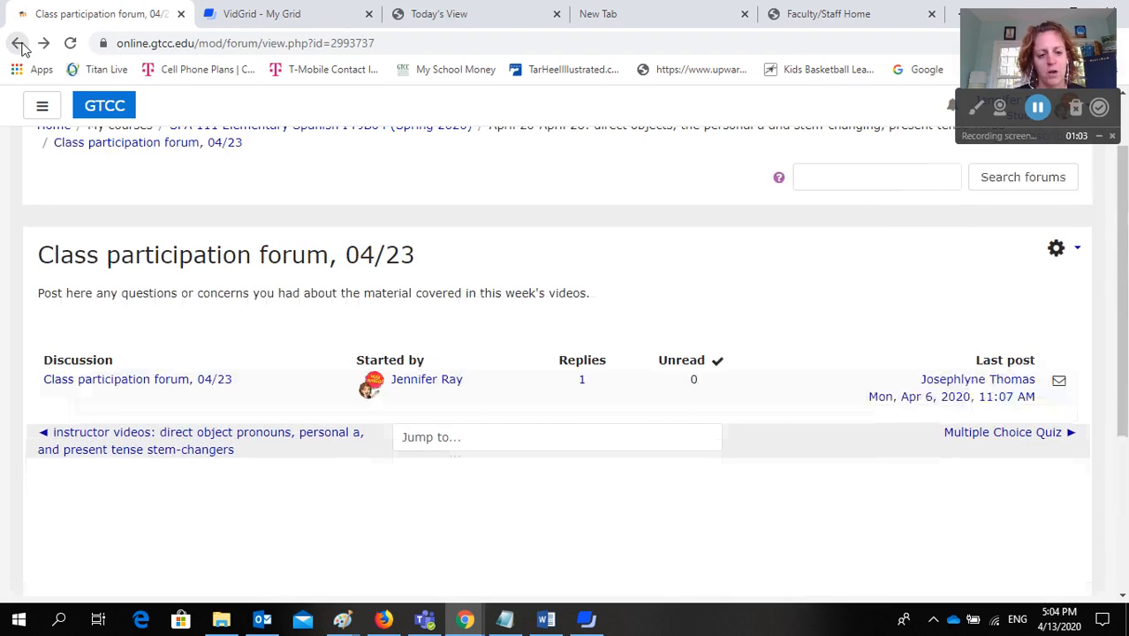
left_click(20, 43)
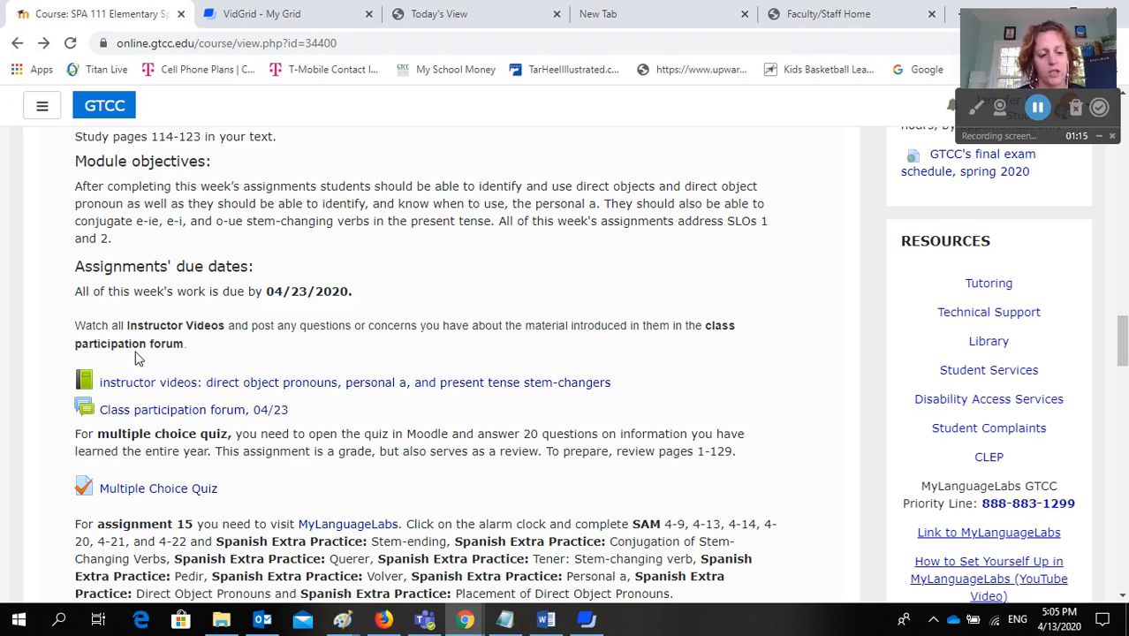
Step: Open the Week 16 Multiple Choice Quiz page showing one attempt and a one-hour limit
scroll("down", 3)
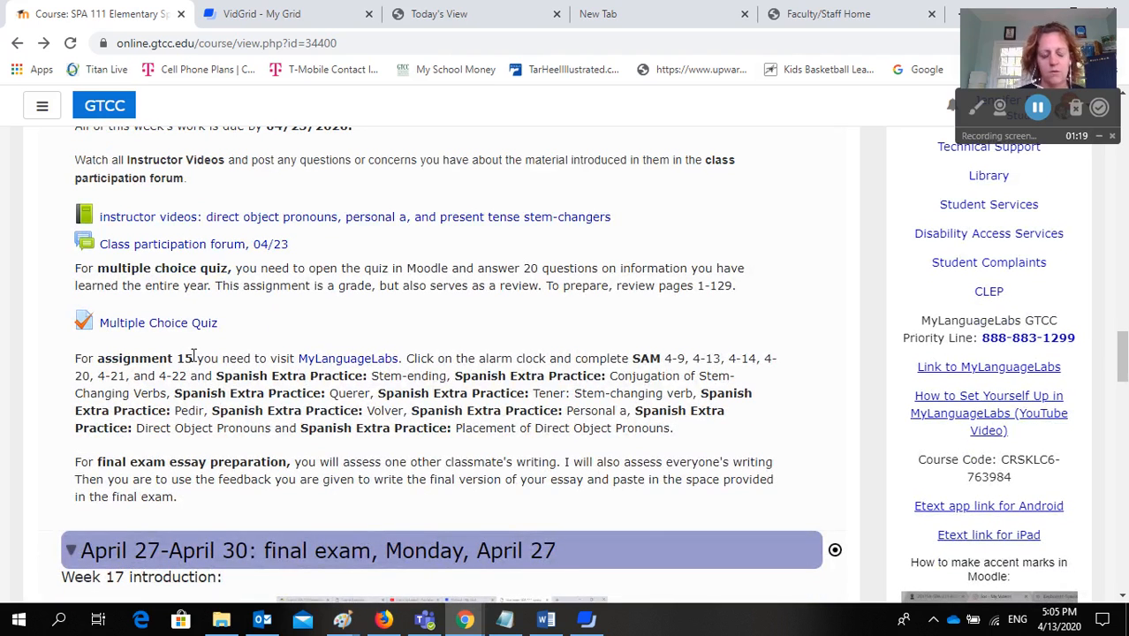
mouse_move(159, 321)
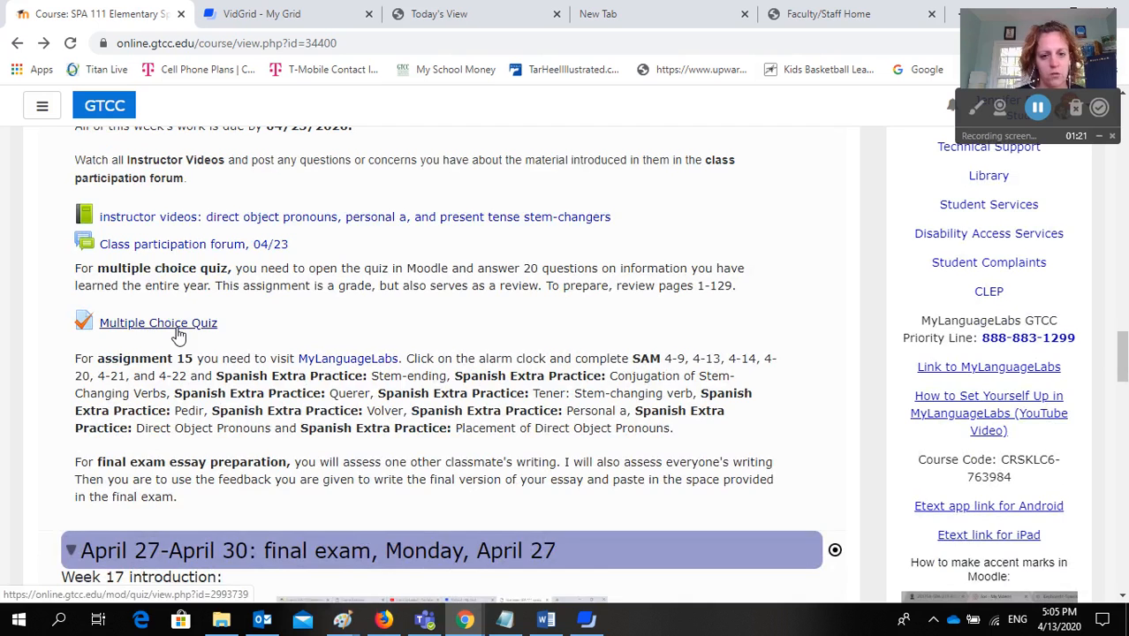
left_click(159, 322)
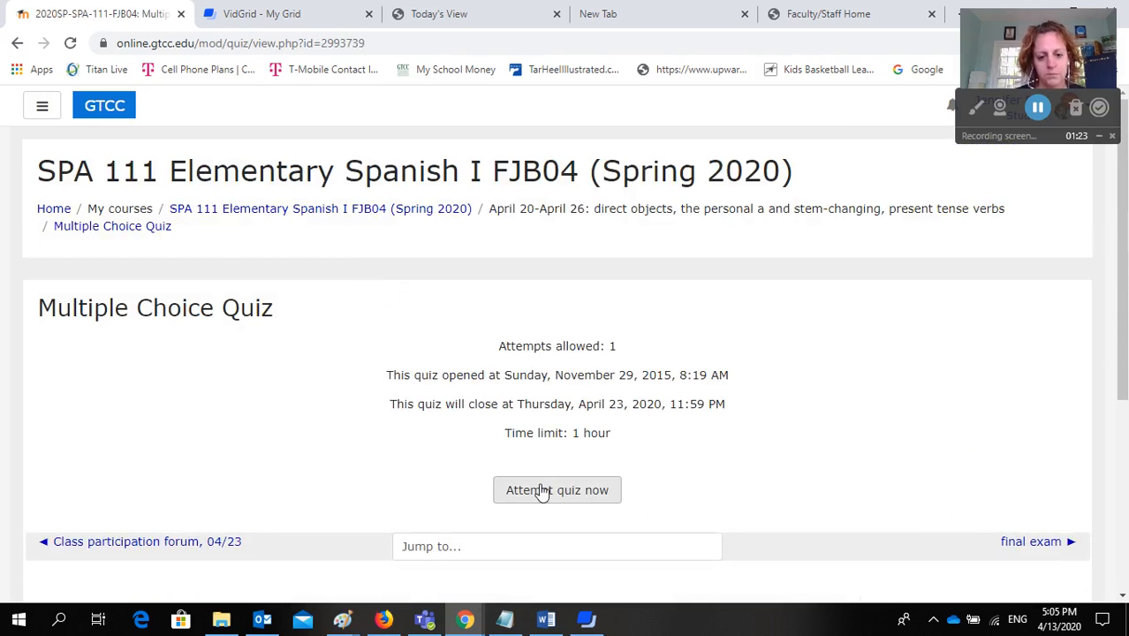
Step: Preview the 20-question timed quiz attempt, then cancel without starting and return to the course page
left_click(556, 491)
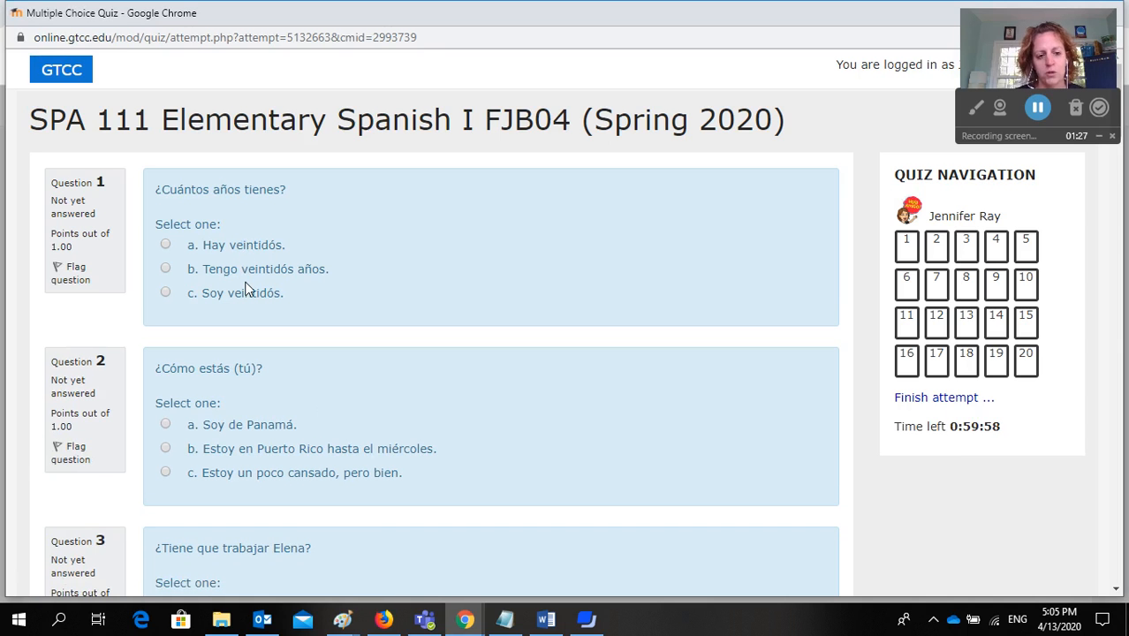
scroll("down", 3)
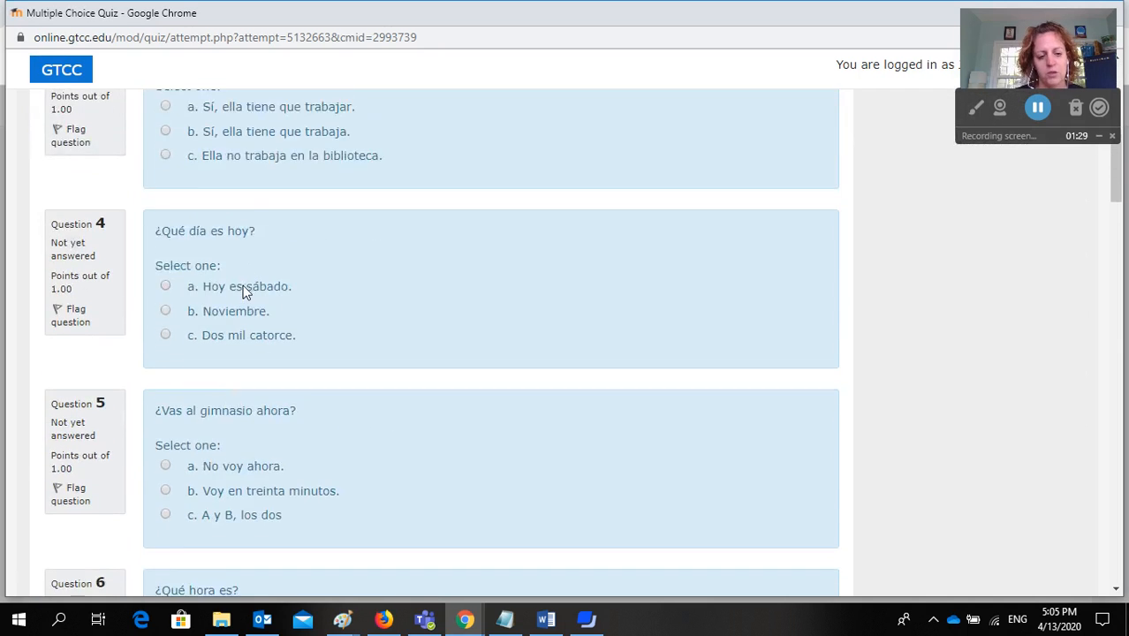
scroll("down", 3)
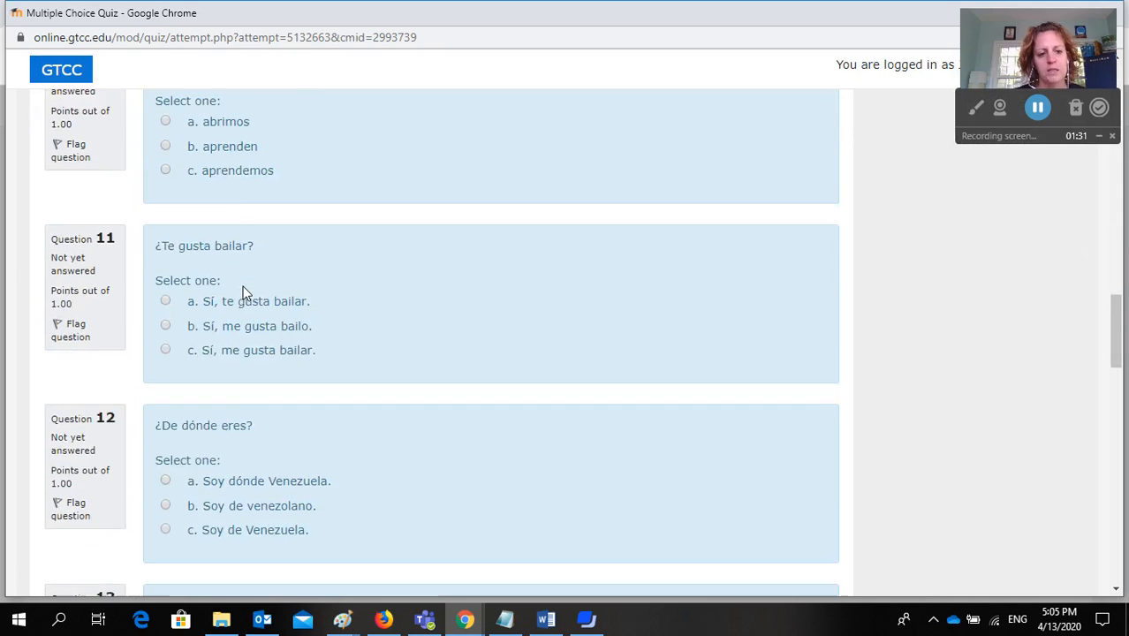
scroll("down", 3)
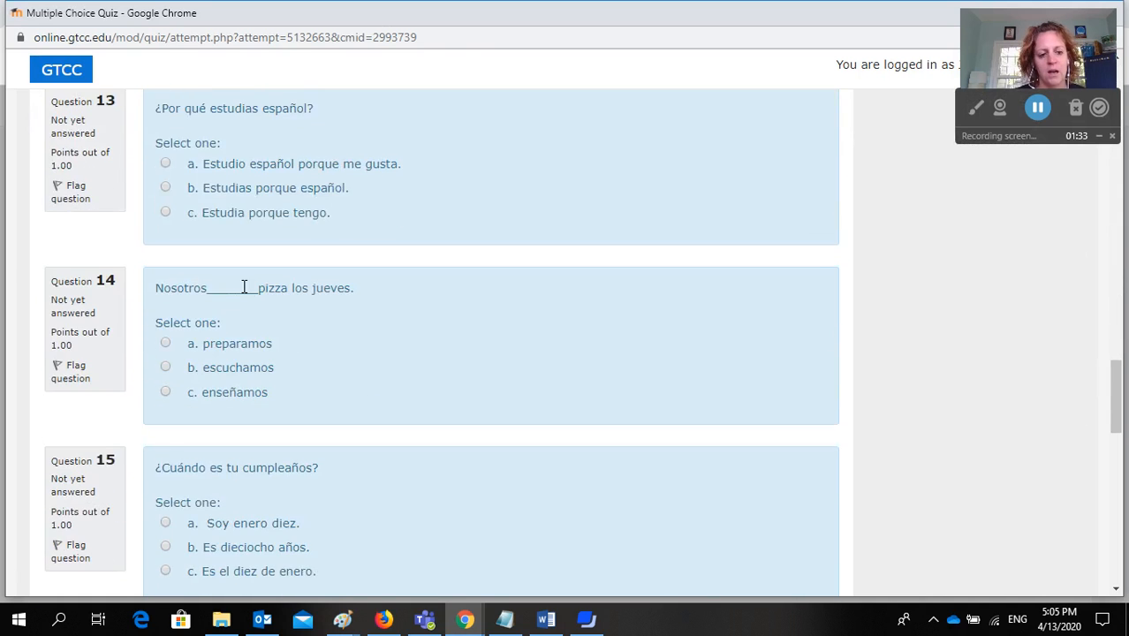
scroll("down", 3)
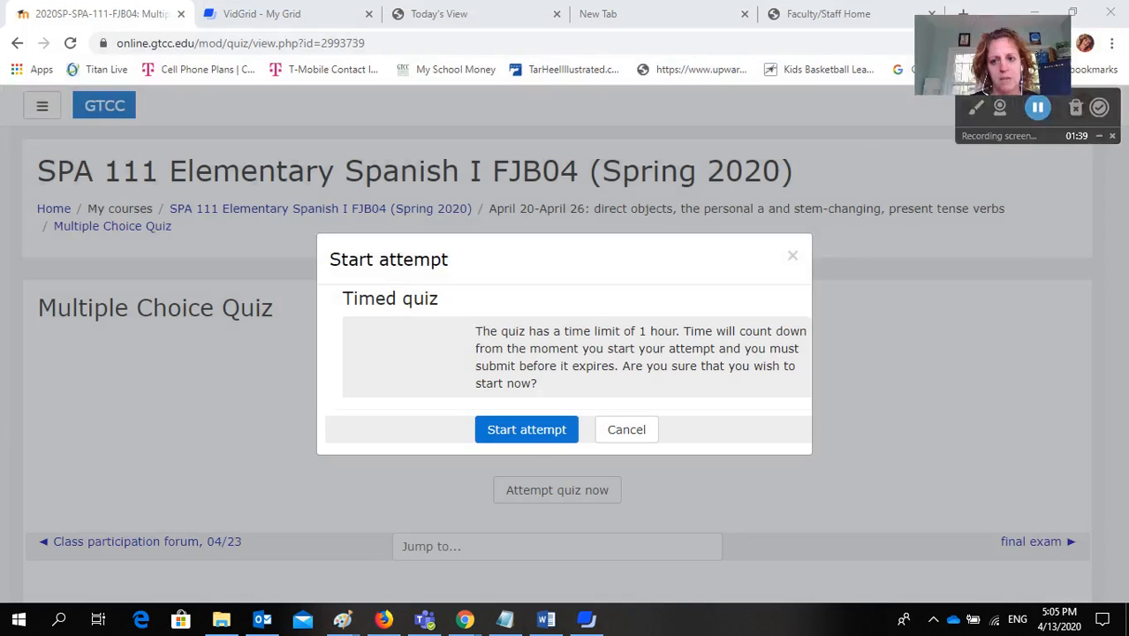
left_click(625, 429)
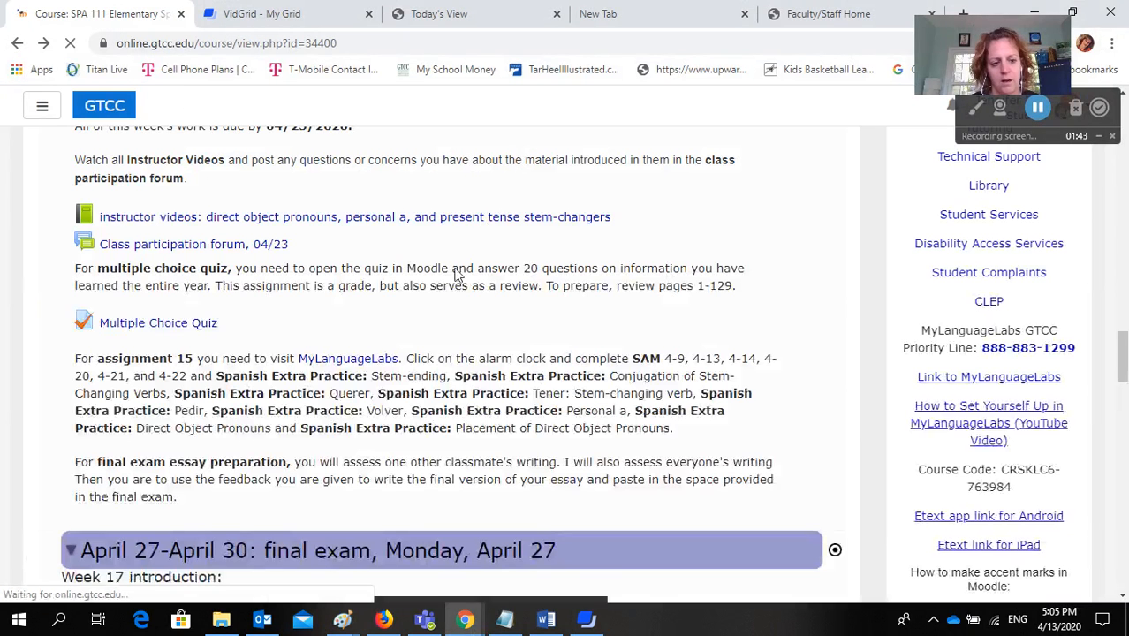
Step: From assignment 15, open the MyLab Spanish course site in another browser tab
scroll("down", 3)
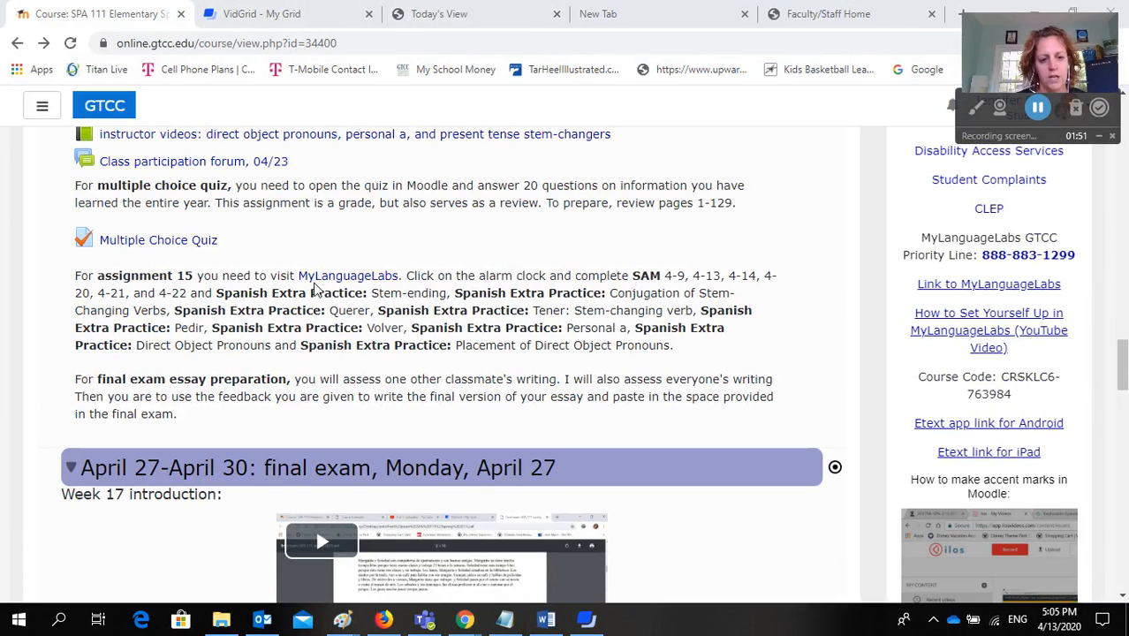
left_click(438, 14)
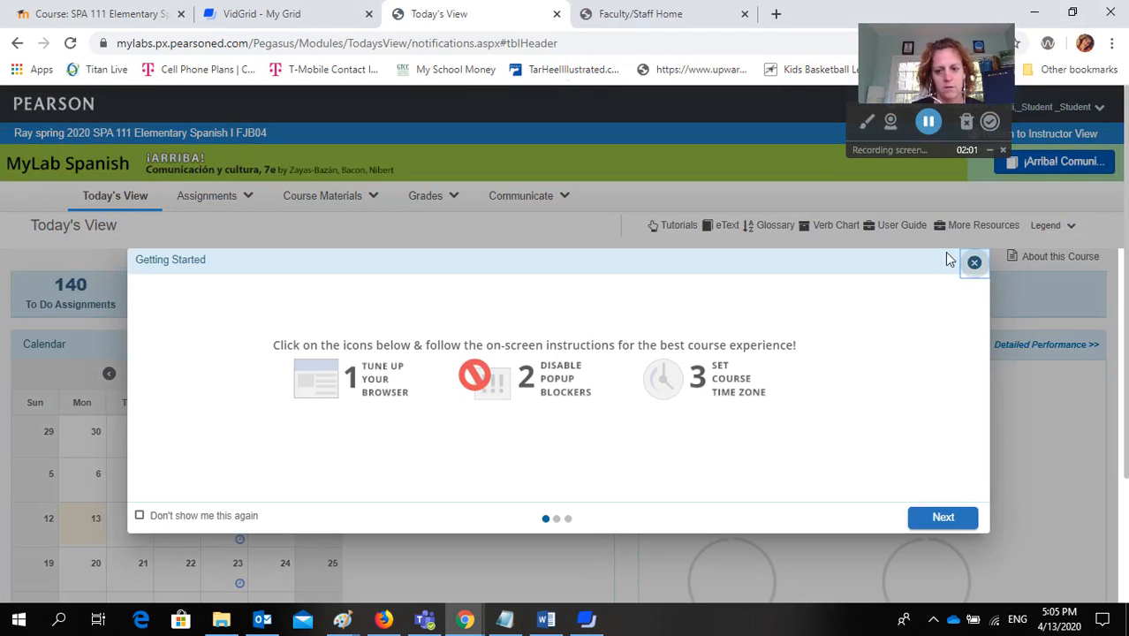
Step: Dismiss the Getting Started popup and review the Course Calendar's April 23, 2020 SAM assignments
left_click(210, 195)
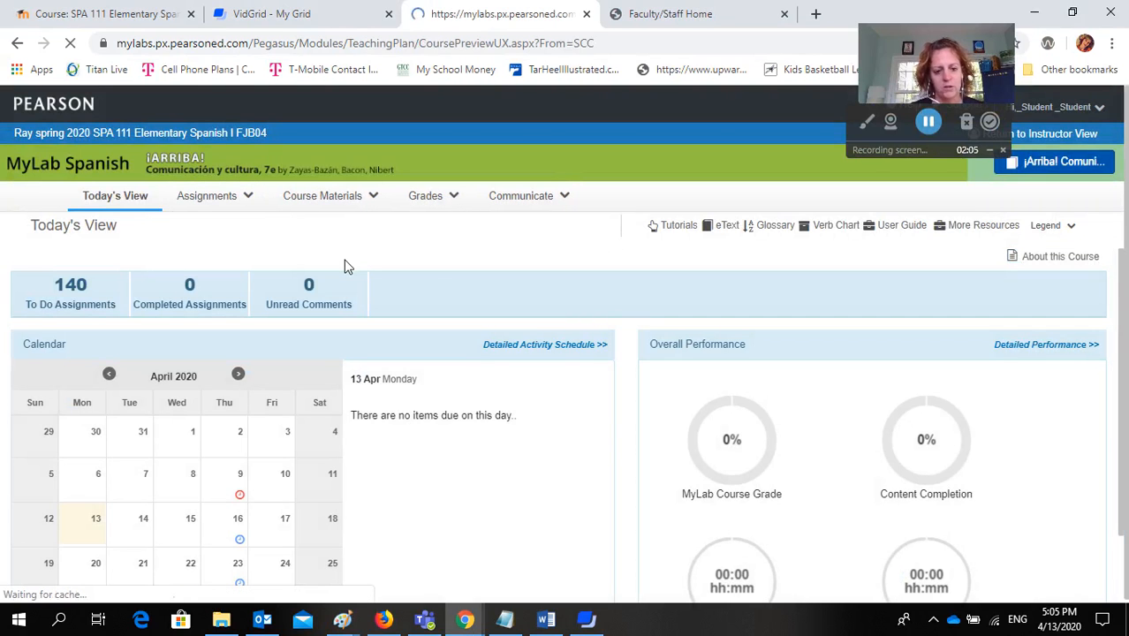
left_click(205, 194)
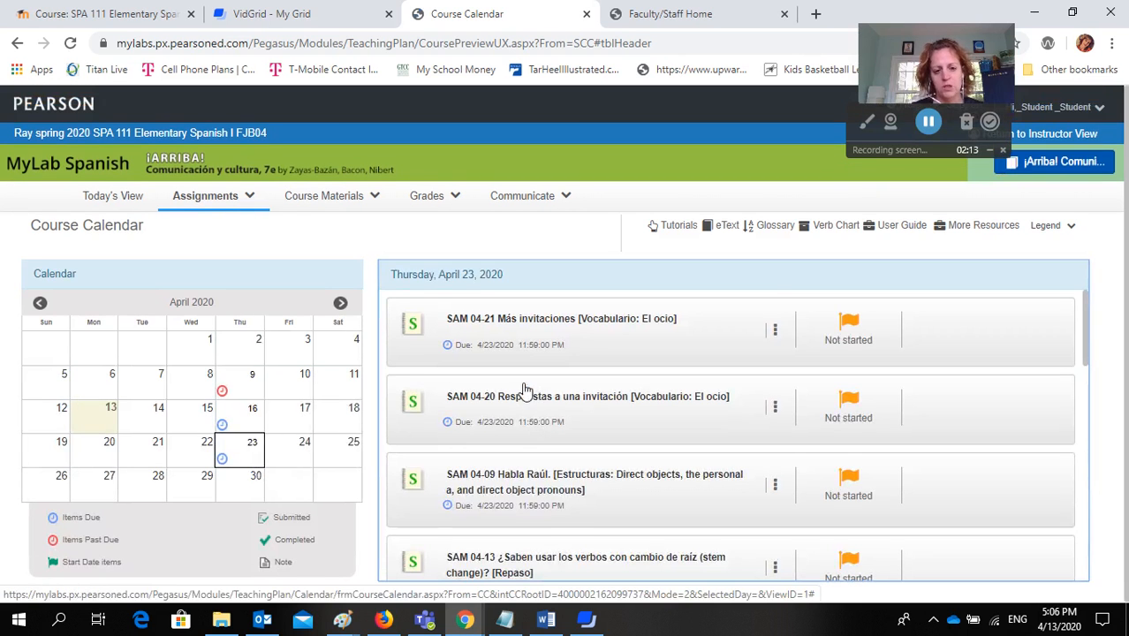
scroll("down", 3)
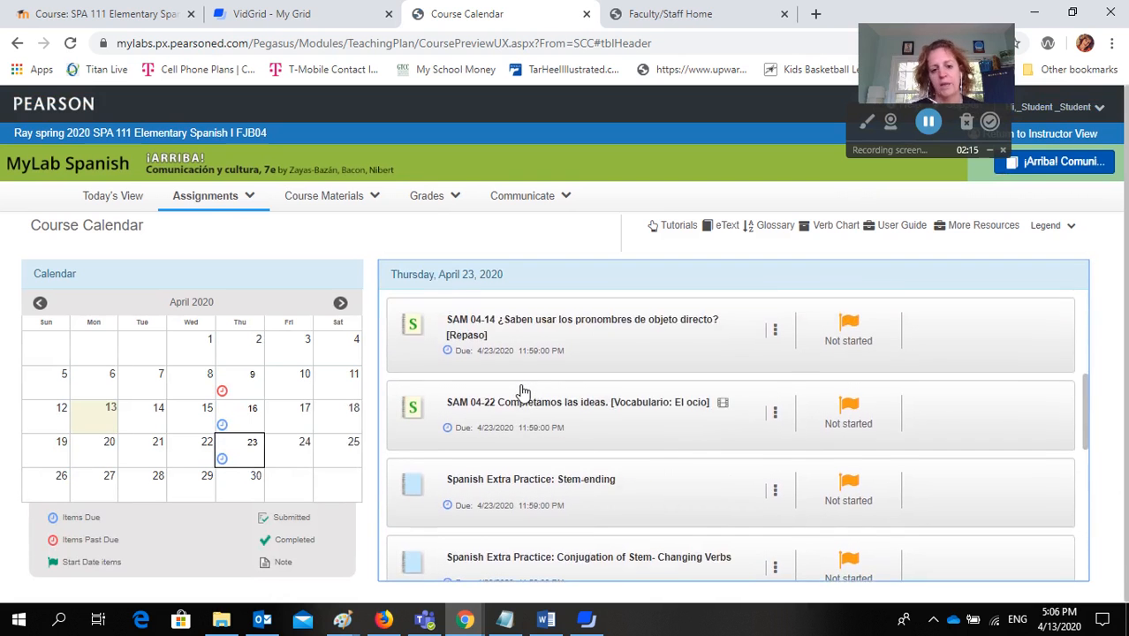
scroll("up", 3)
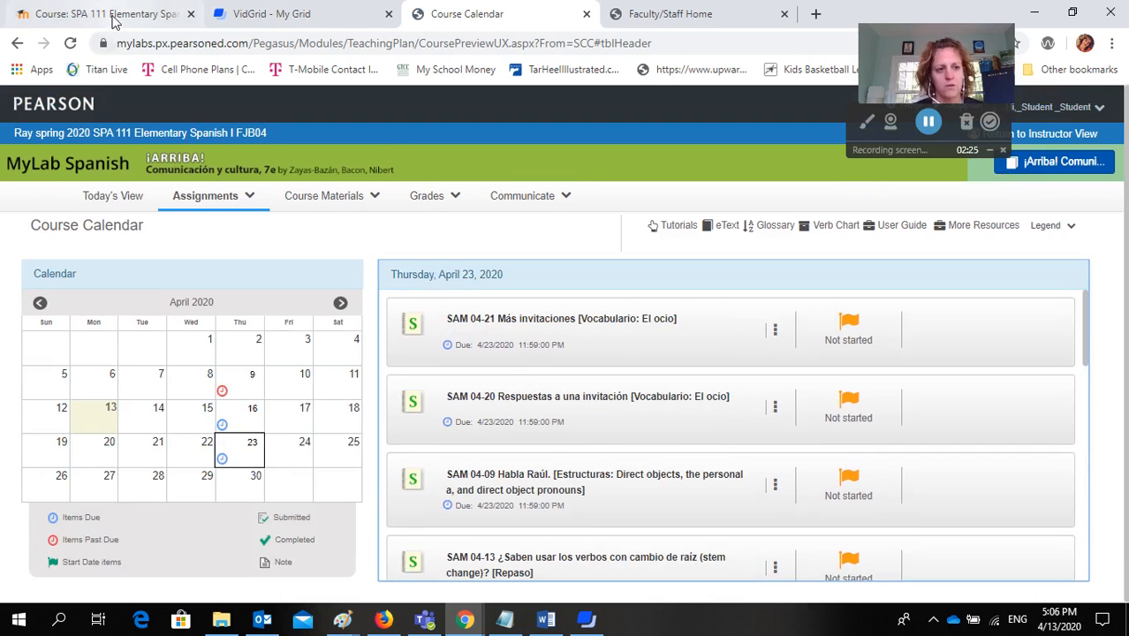
mouse_move(97, 14)
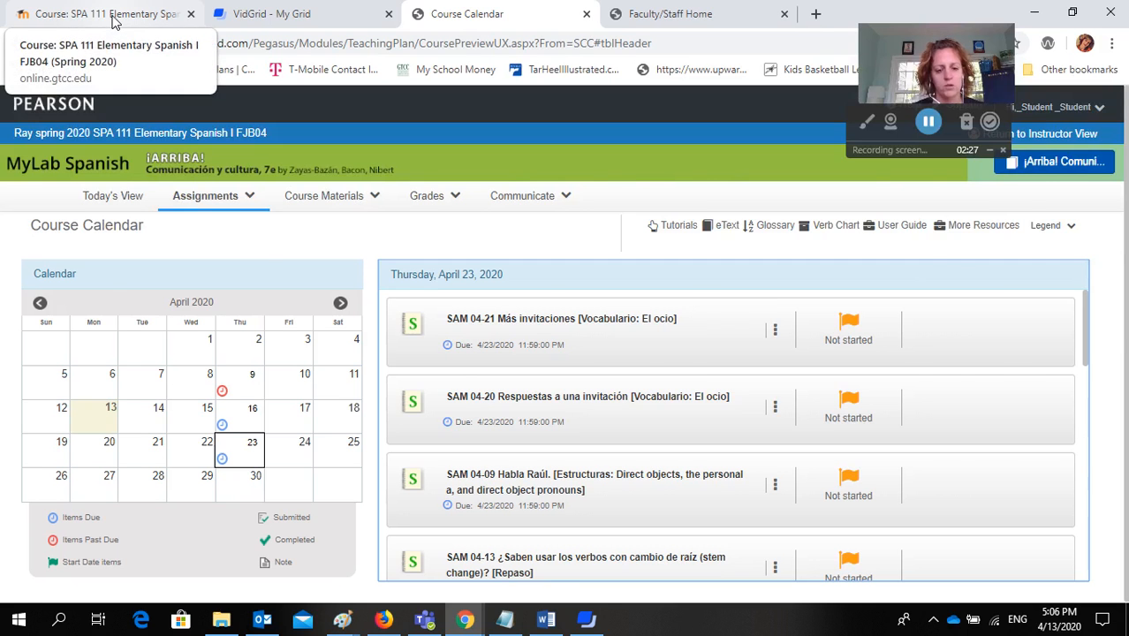
Step: Switch back to the Moodle tab and scroll to writing assignment 2 and the GTCC example essay
left_click(97, 14)
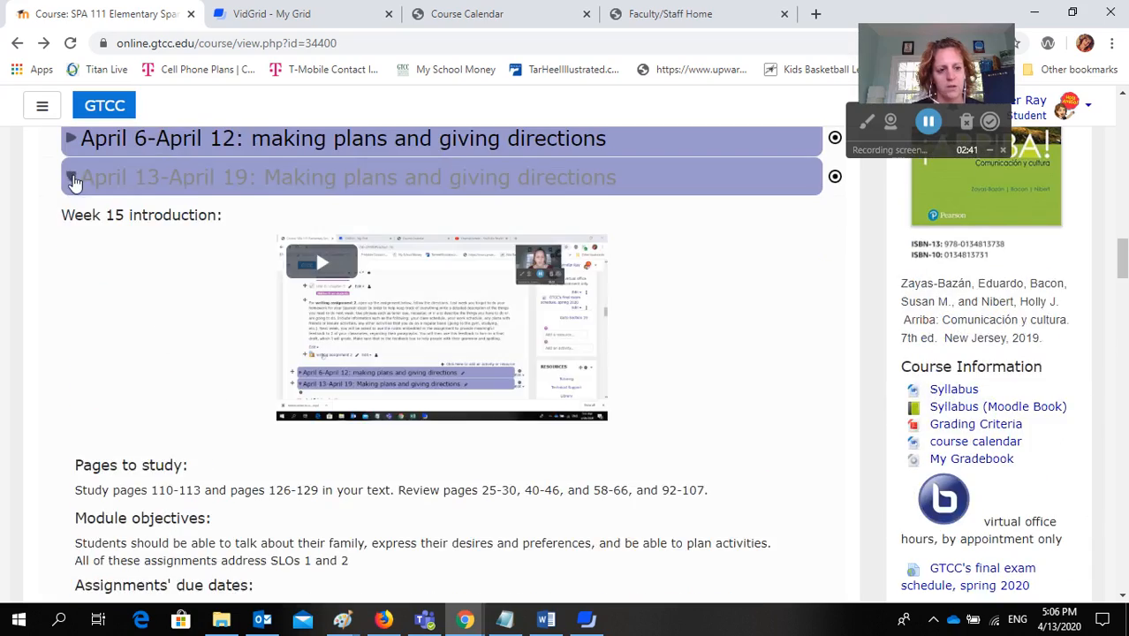
scroll("down", 3)
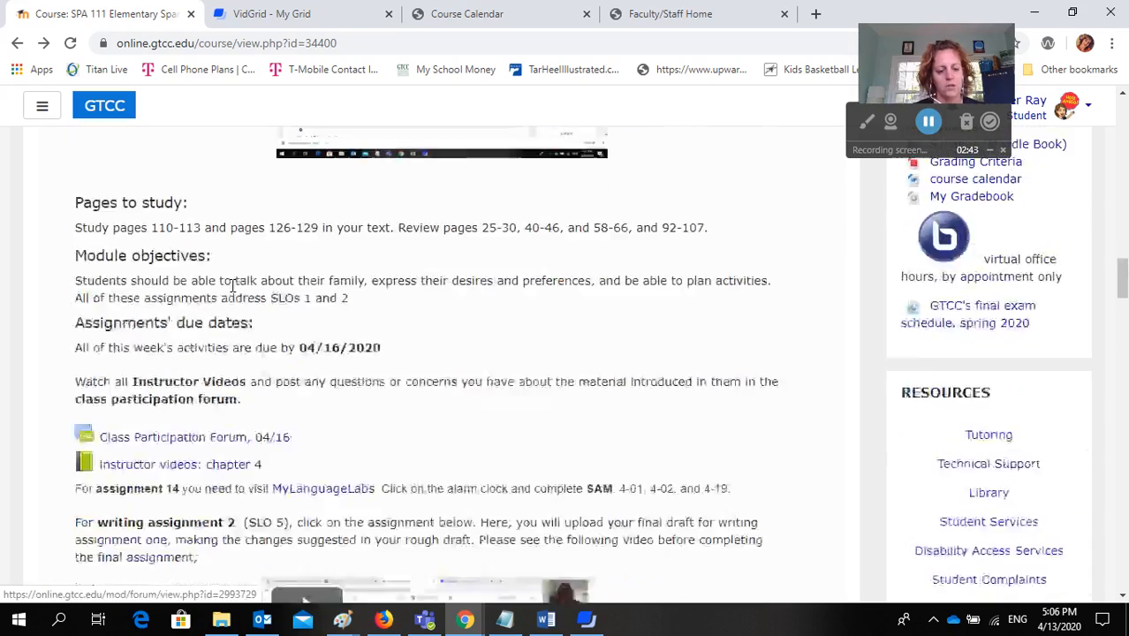
scroll("down", 3)
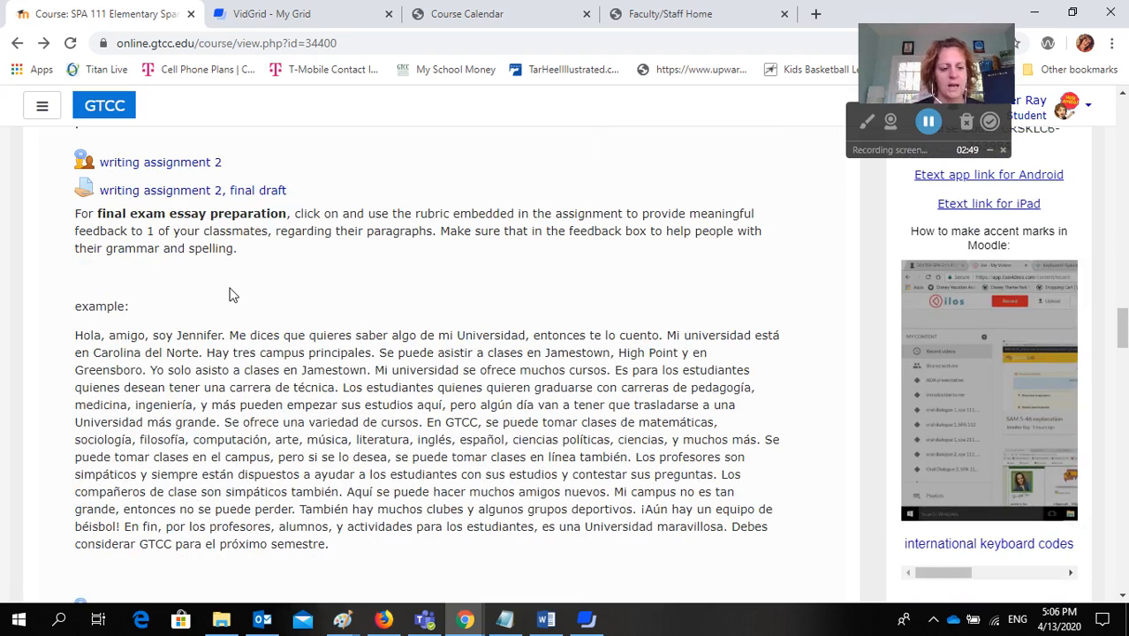
mouse_move(212, 592)
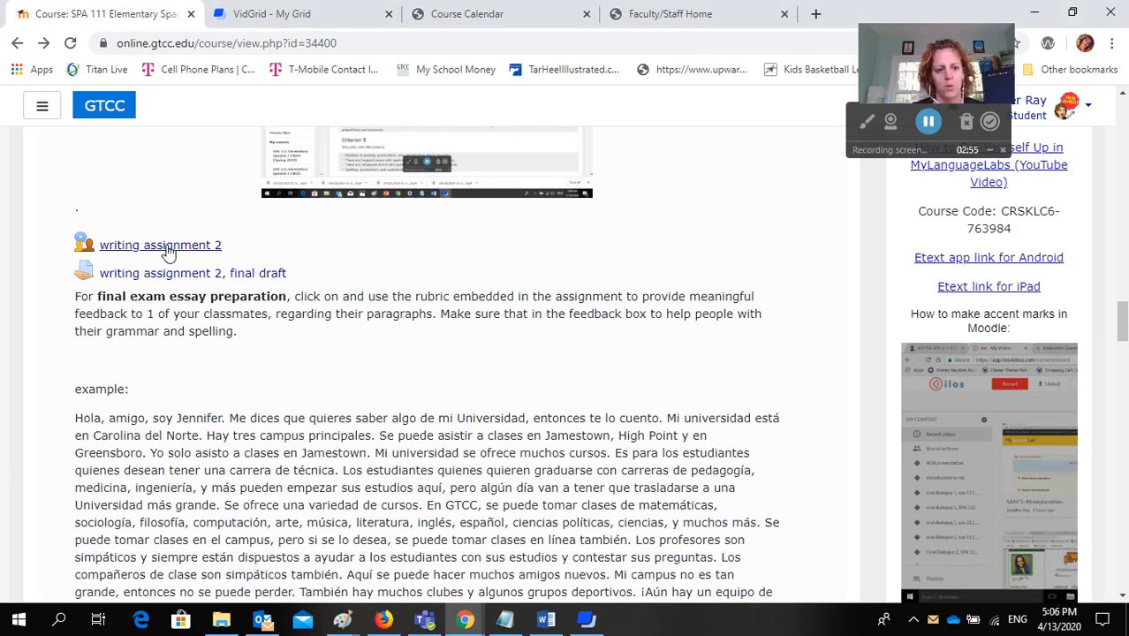
scroll("down", 3)
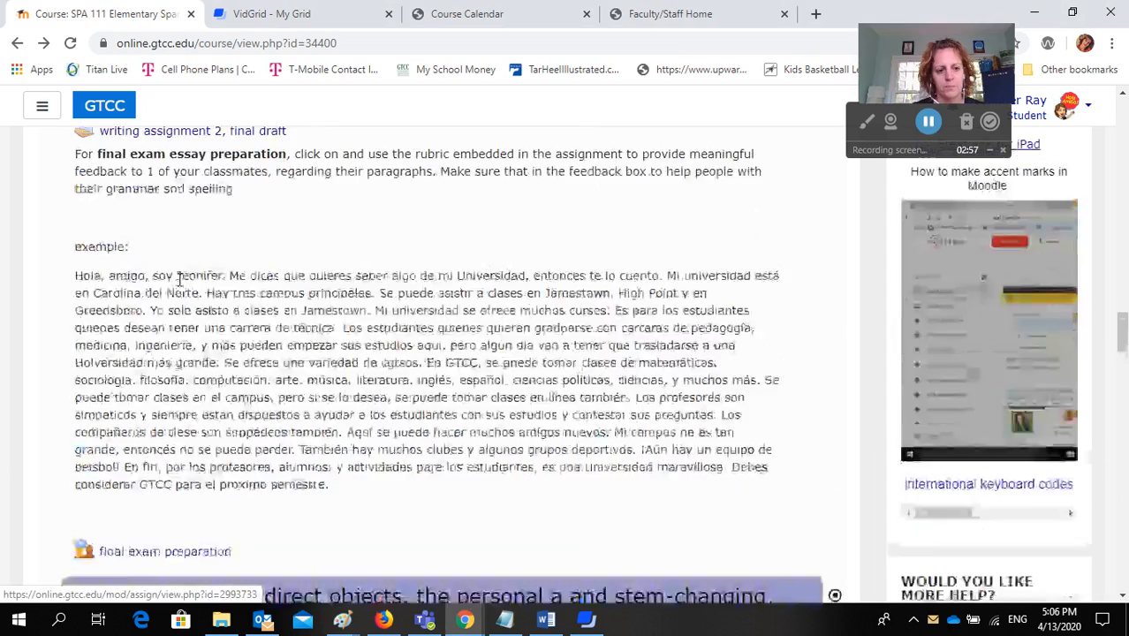
scroll("up", 3)
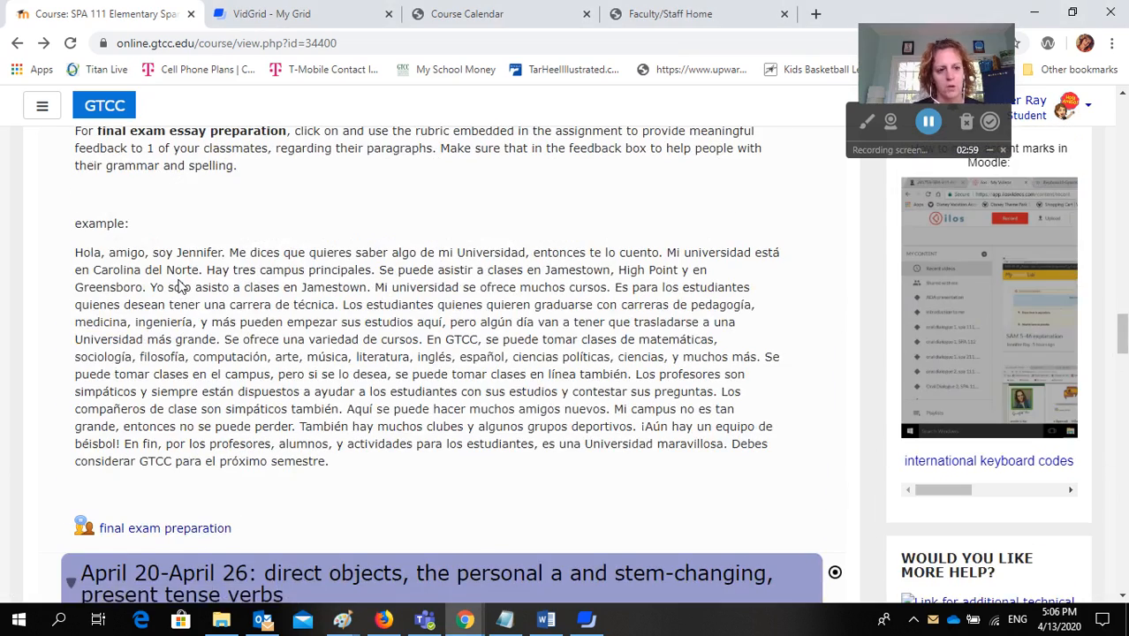
scroll("down", 3)
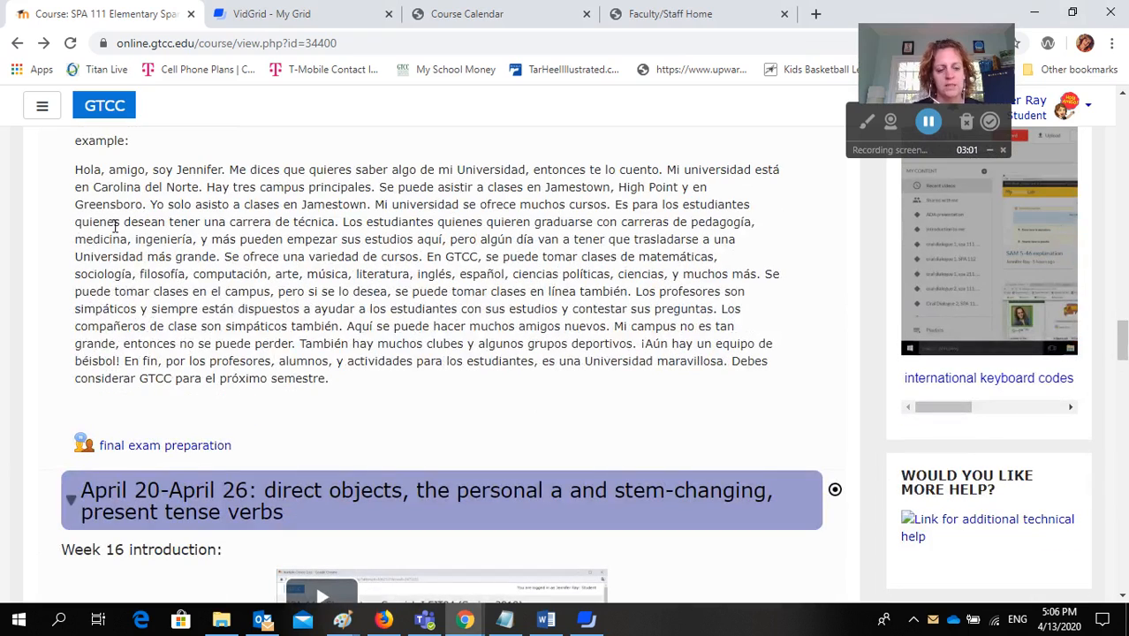
mouse_move(165, 445)
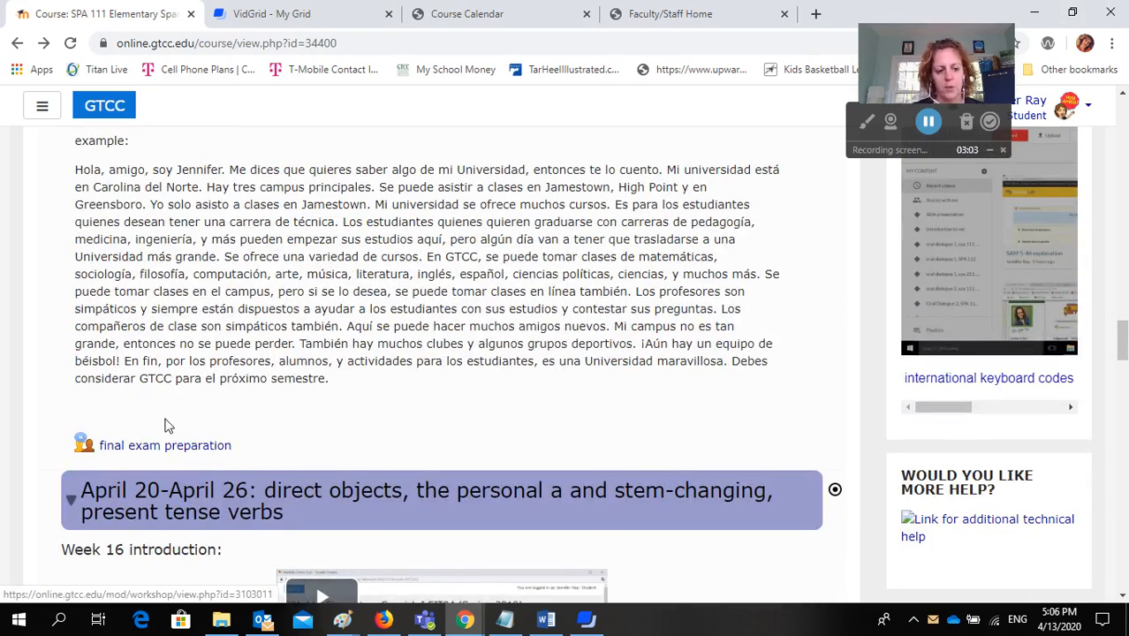
scroll("down", 3)
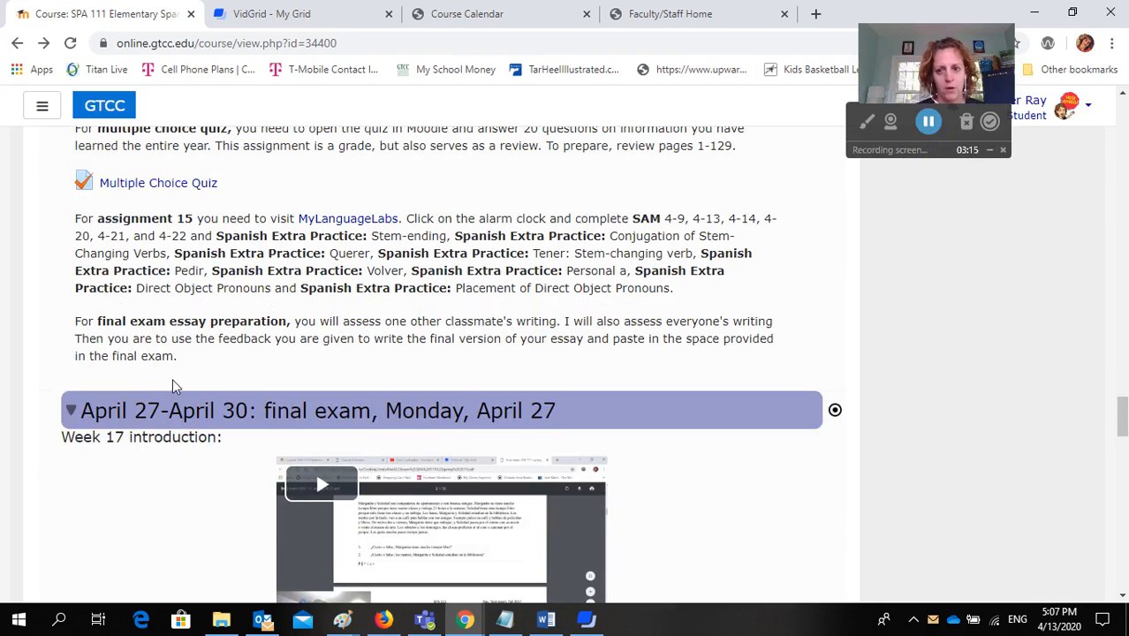
mouse_move(194, 383)
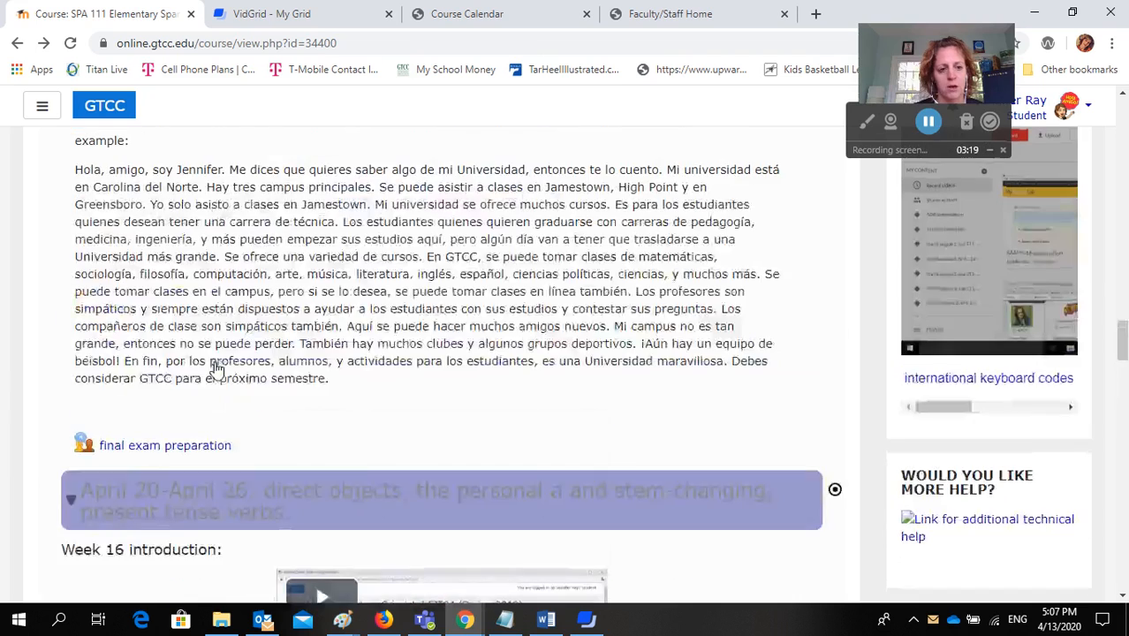
scroll("up", 3)
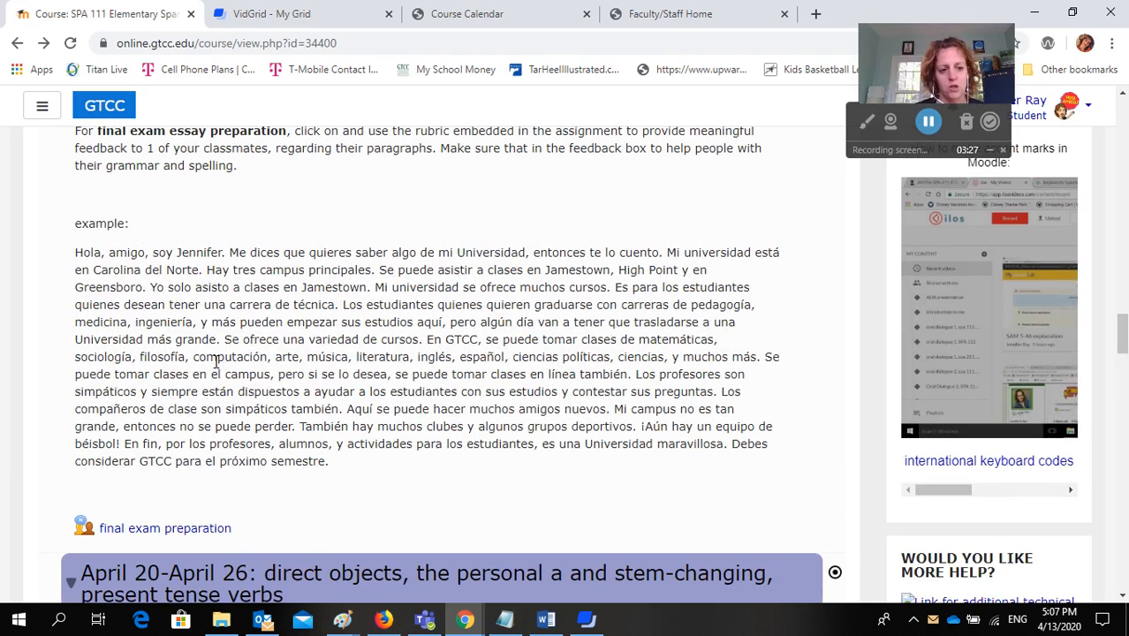
mouse_move(276, 534)
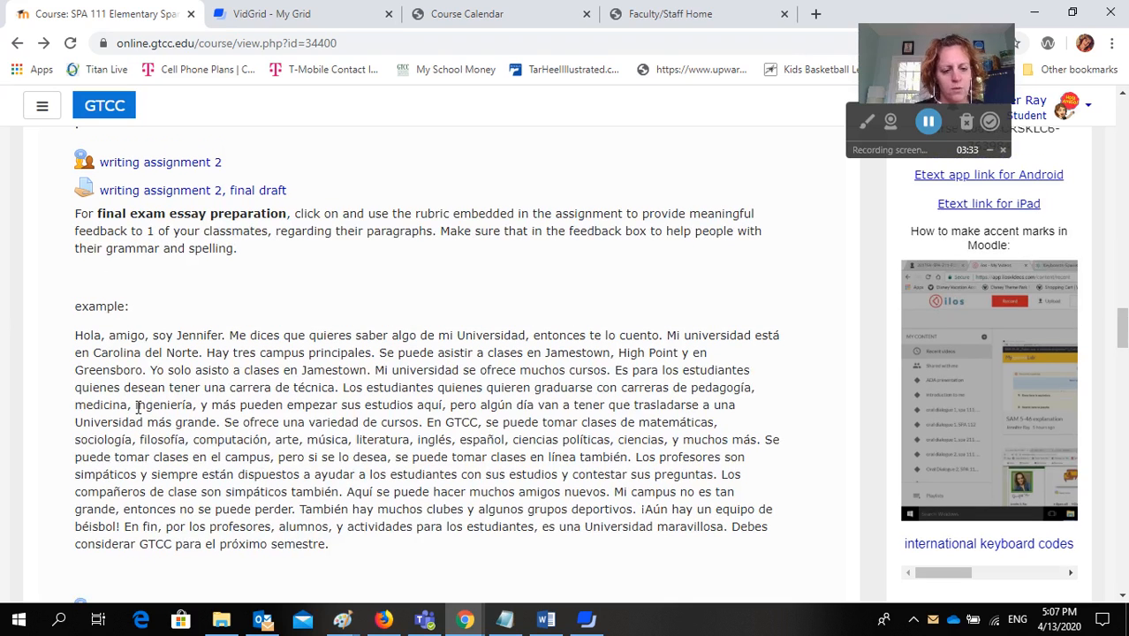
scroll("down", 3)
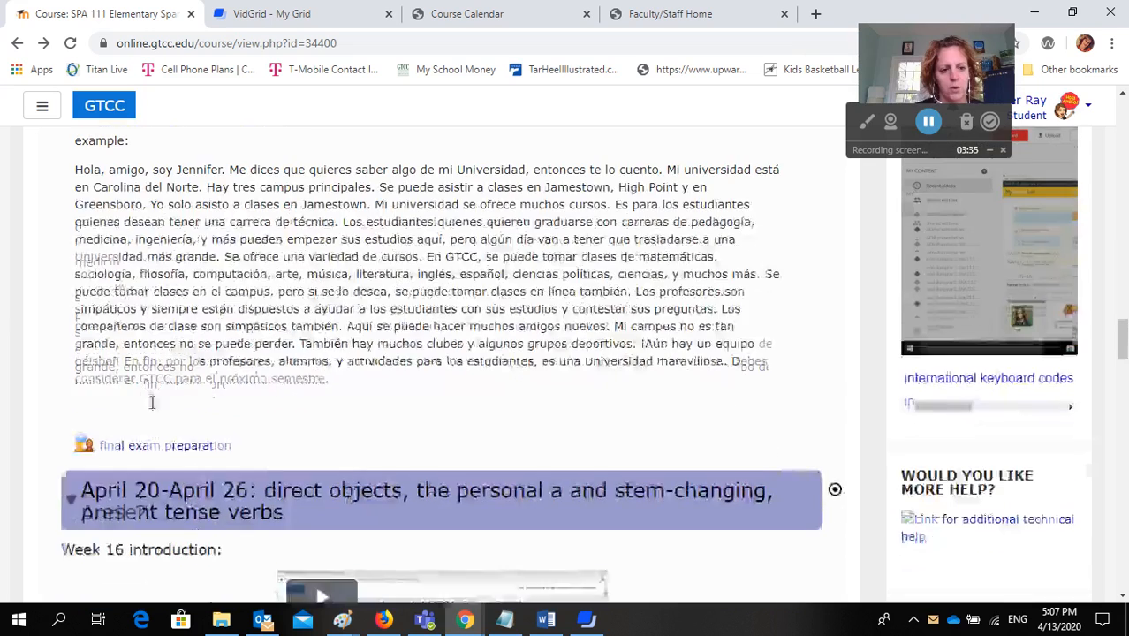
scroll("up", 3)
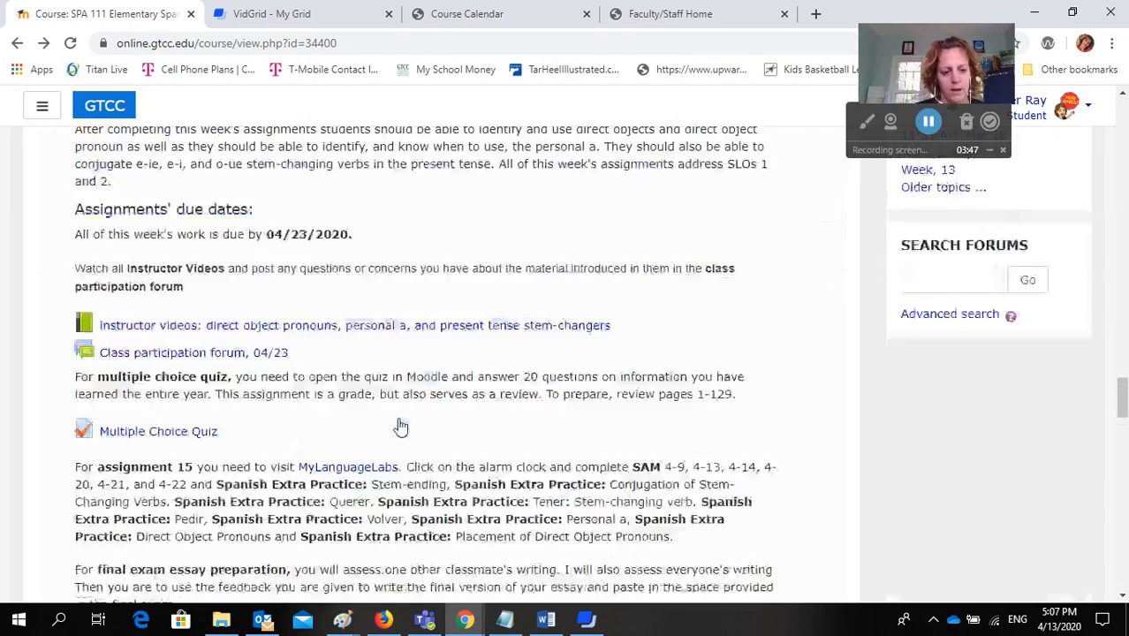
scroll("down", 3)
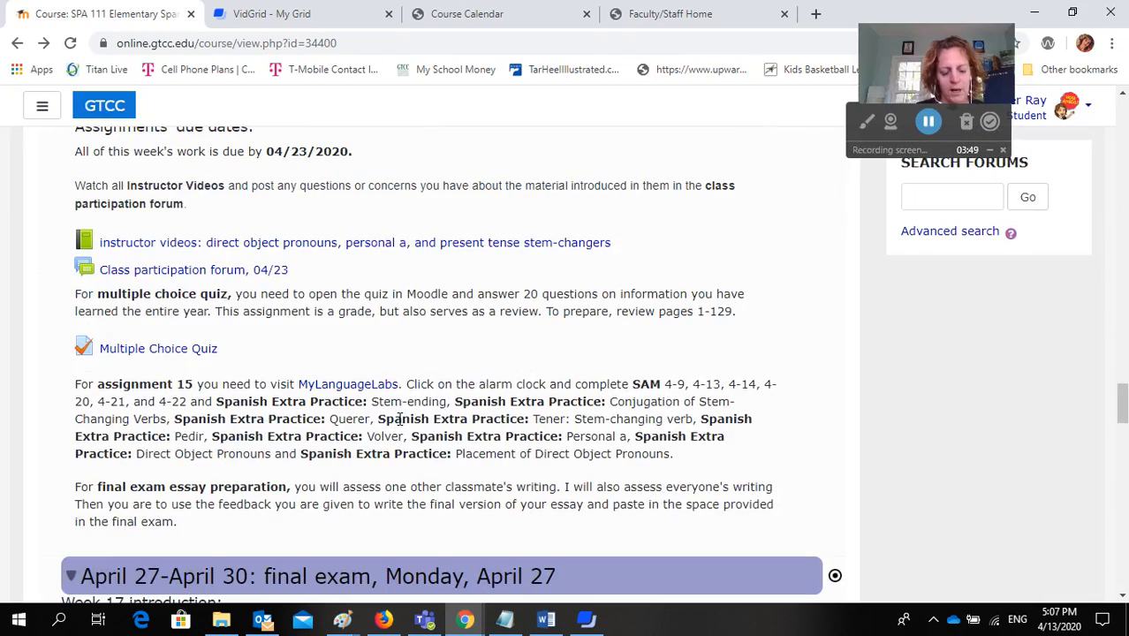
scroll("up", 3)
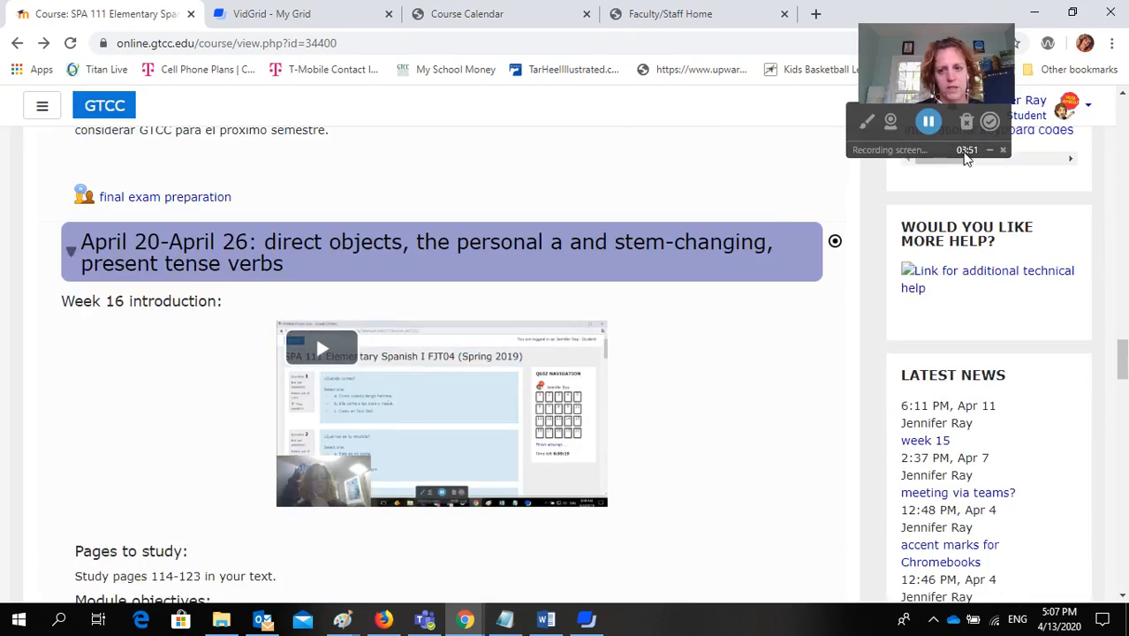